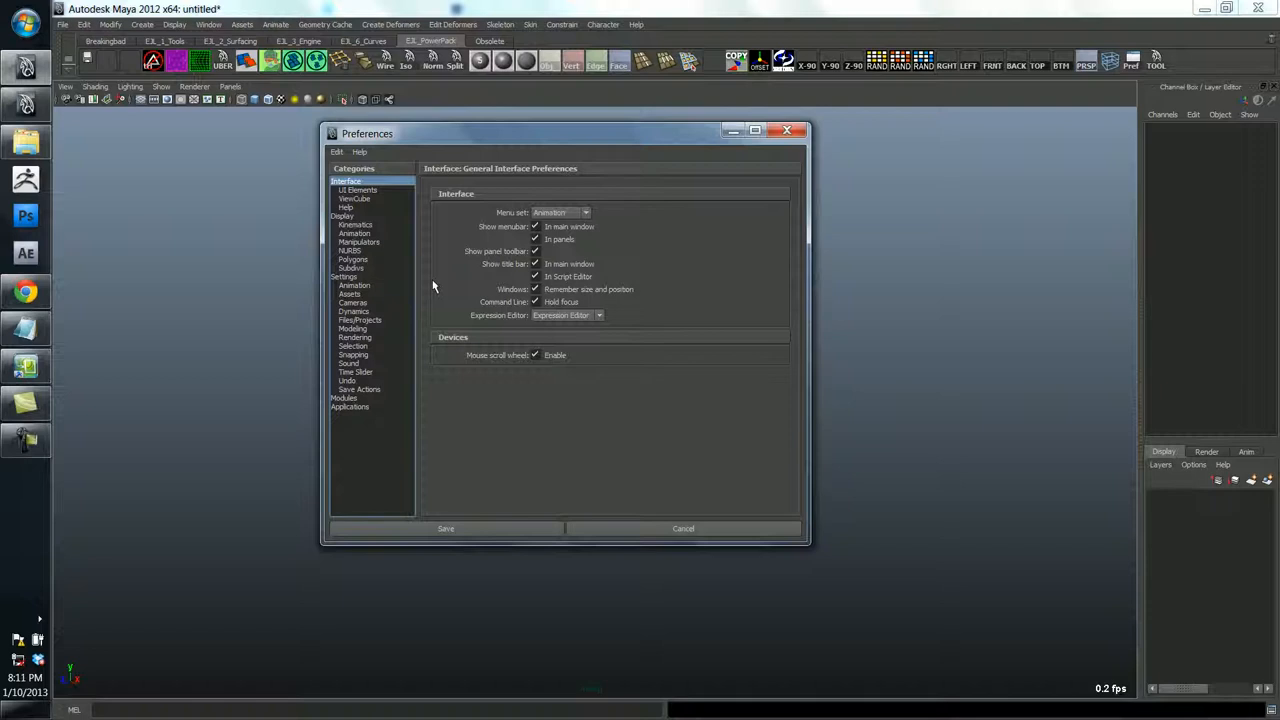
{"action": "mouse_move", "coordinate": [490, 277]}
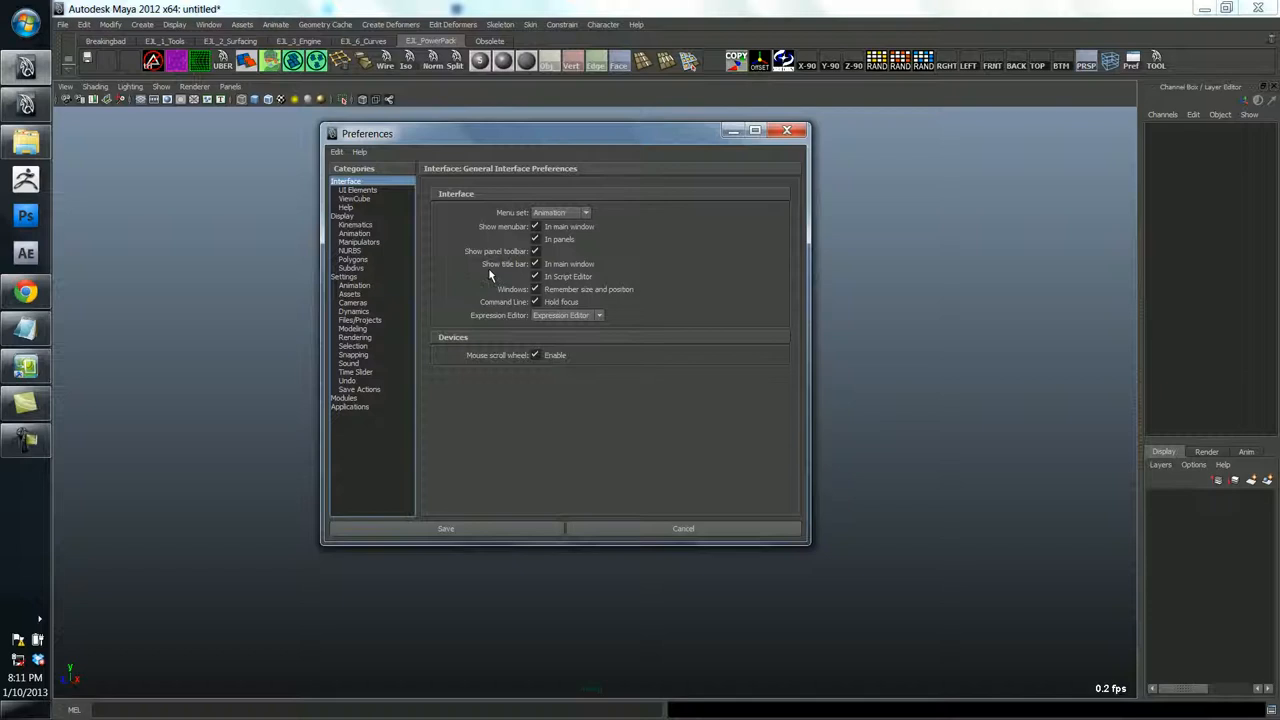
Show the shelf as a visible element on the UI Elements preferences page
{"action": "left_click", "coordinate": [357, 190]}
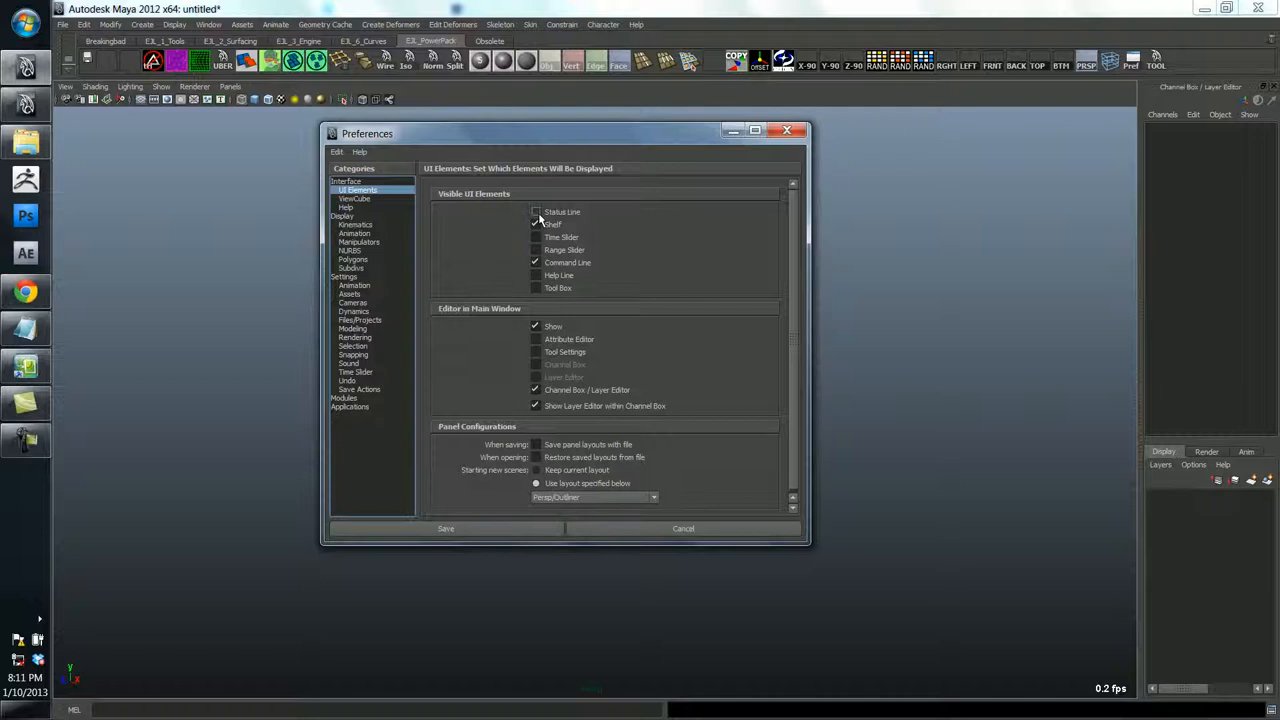
{"action": "left_click", "coordinate": [535, 237]}
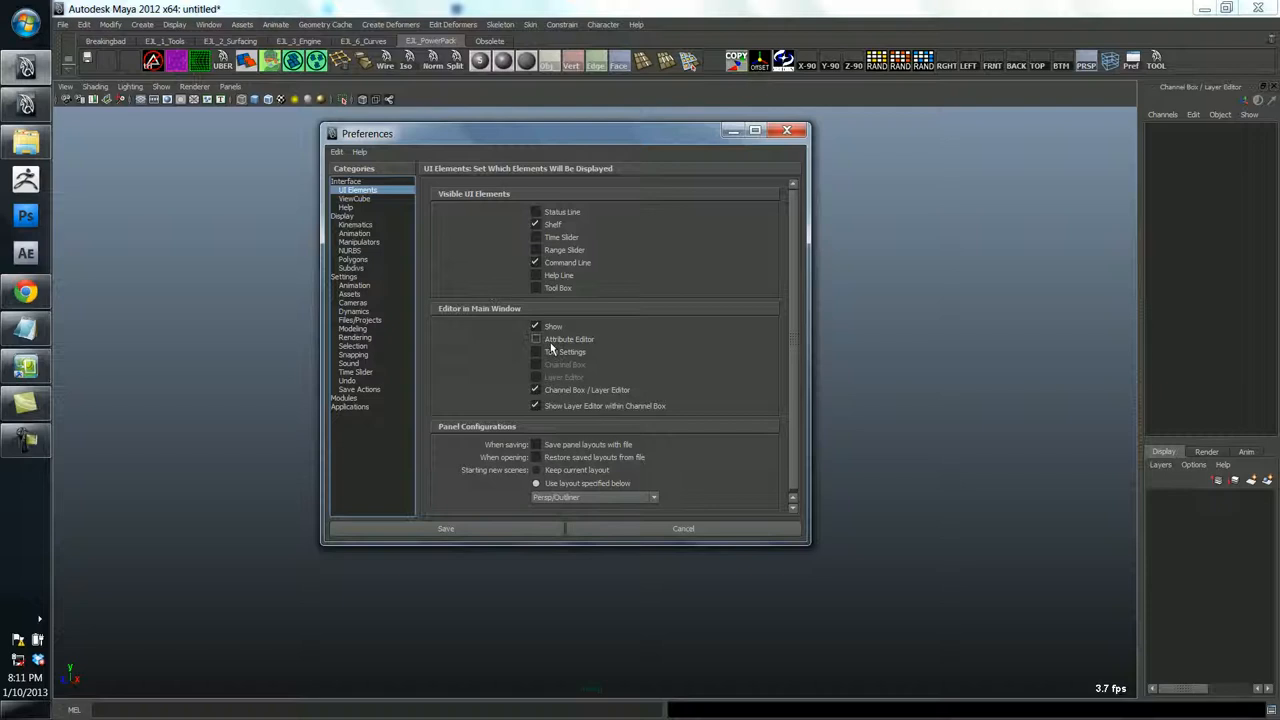
{"action": "mouse_move", "coordinate": [613, 598]}
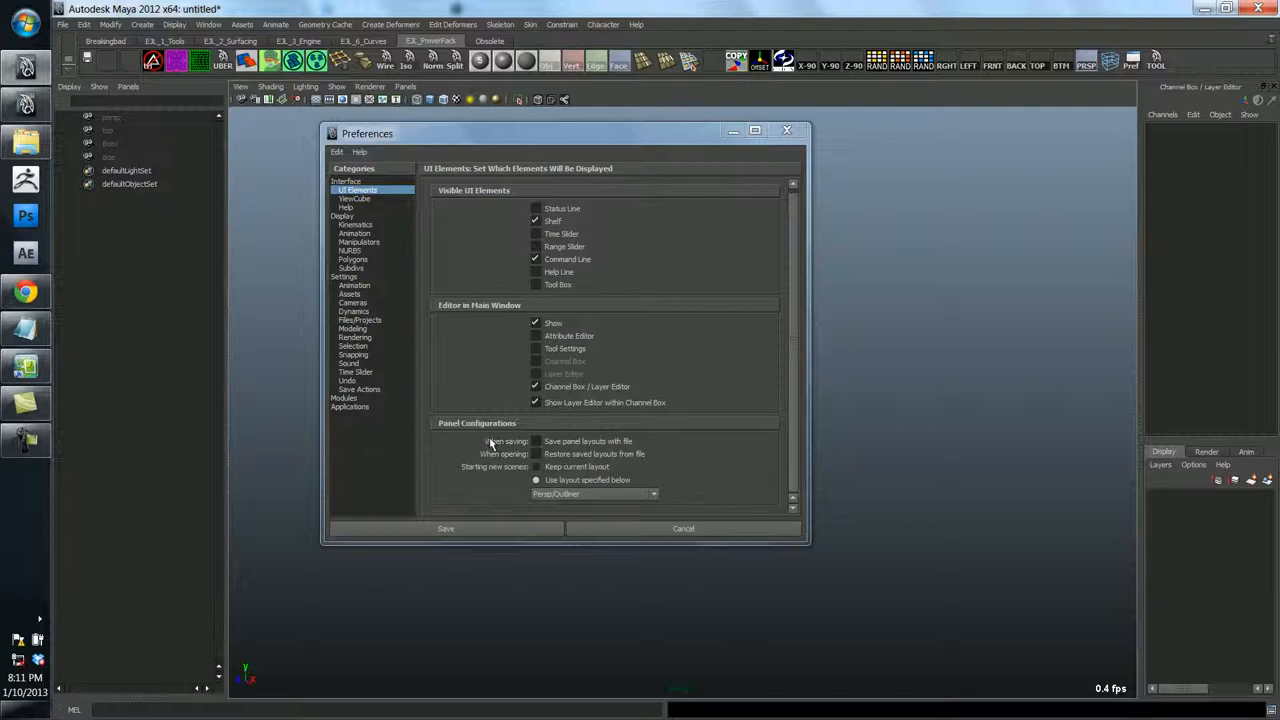
Make new scenes start with the Persp/Outliner panel layout
{"action": "left_click", "coordinate": [654, 494]}
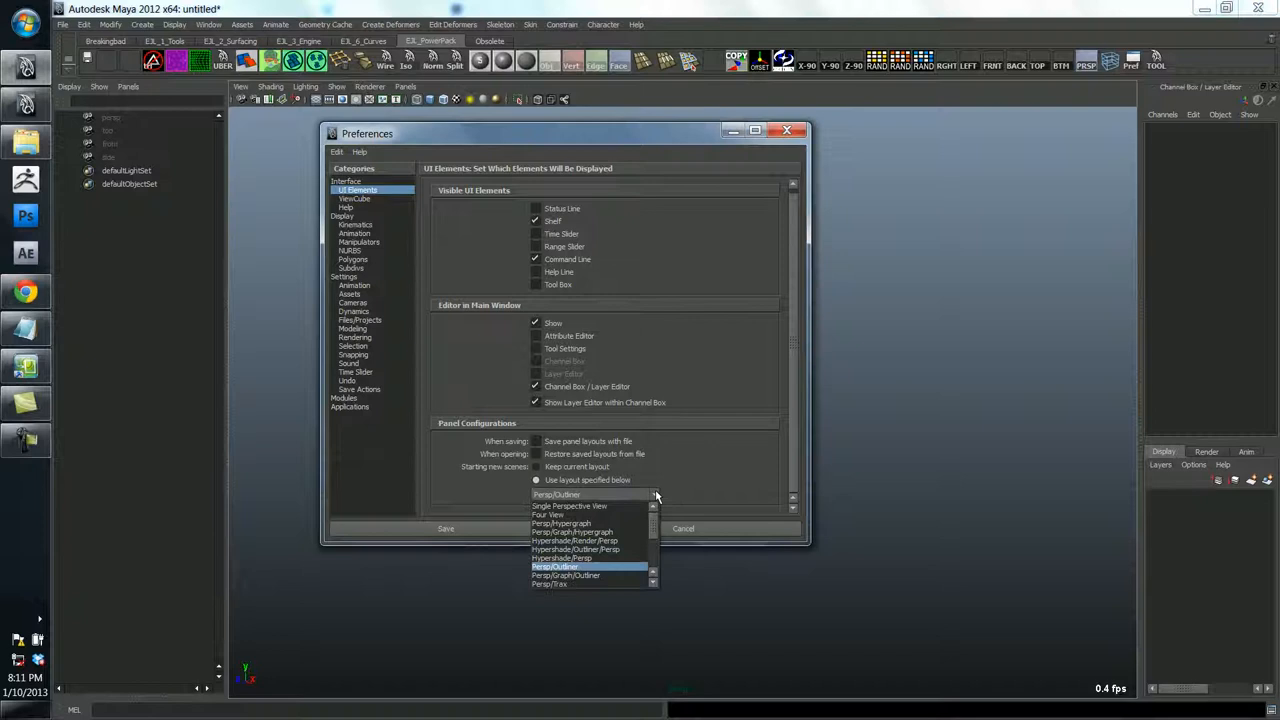
{"action": "mouse_move", "coordinate": [565, 506]}
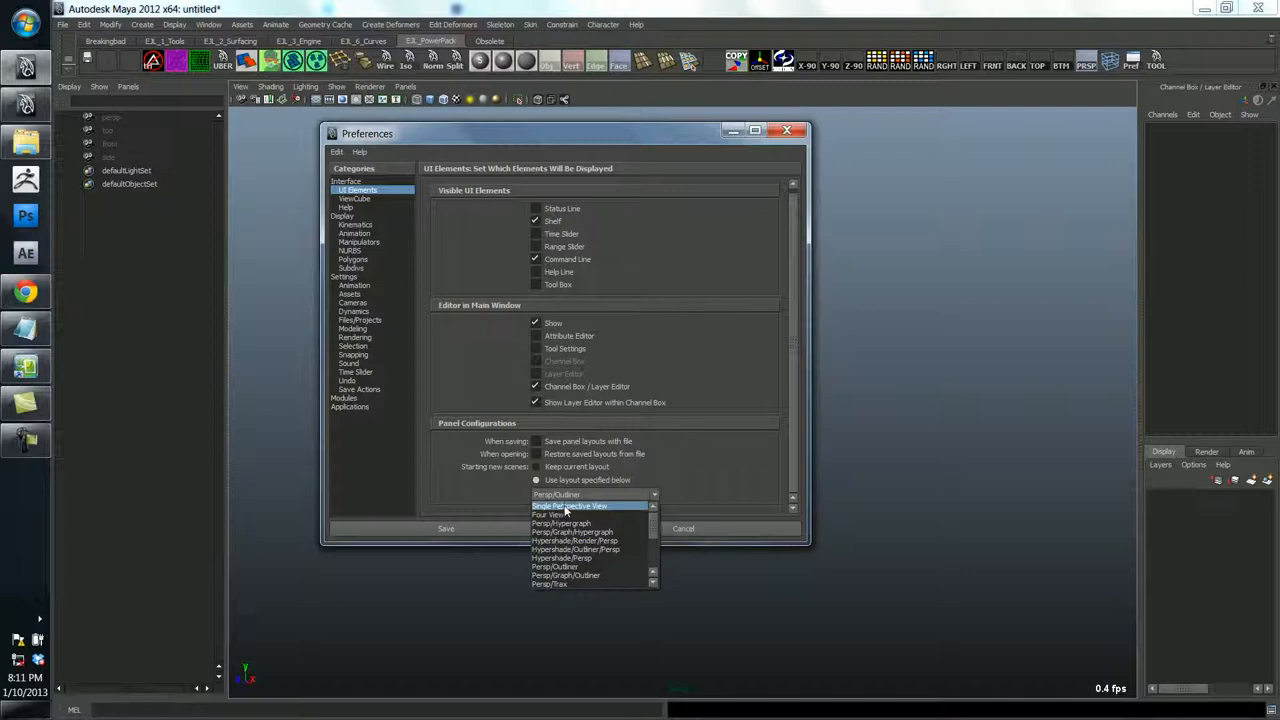
{"action": "mouse_move", "coordinate": [566, 567]}
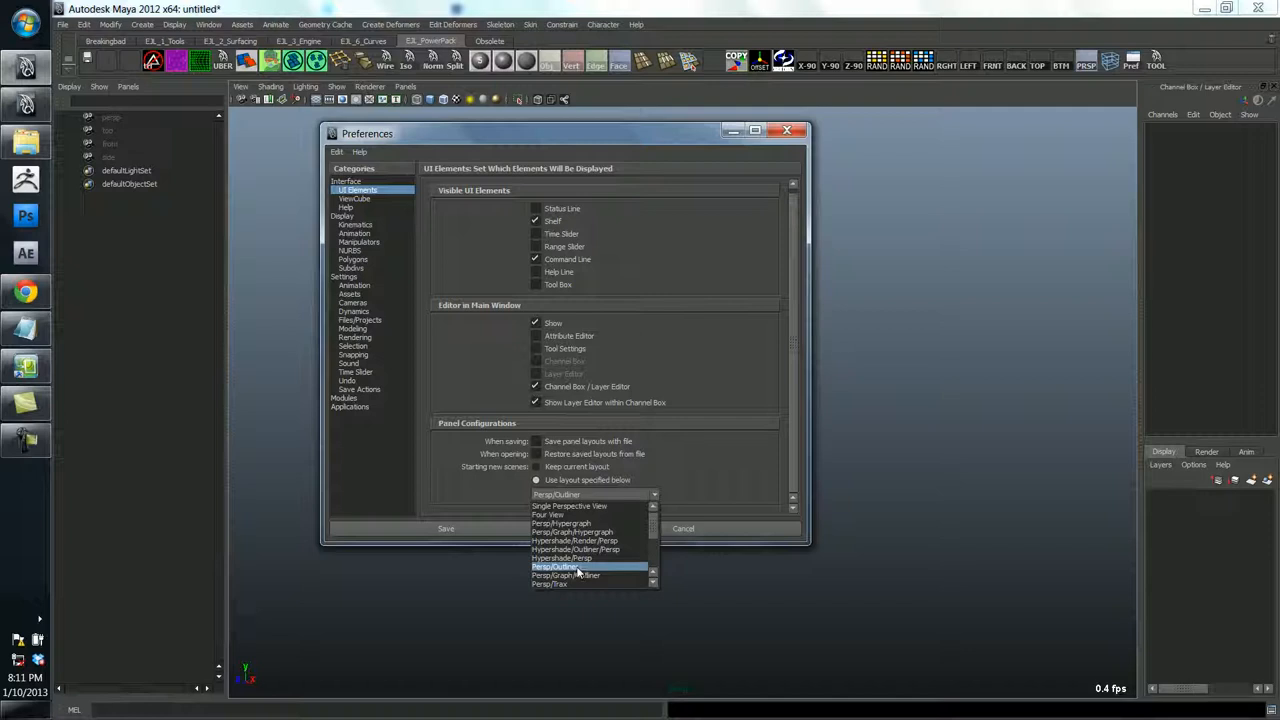
{"action": "left_click", "coordinate": [354, 198]}
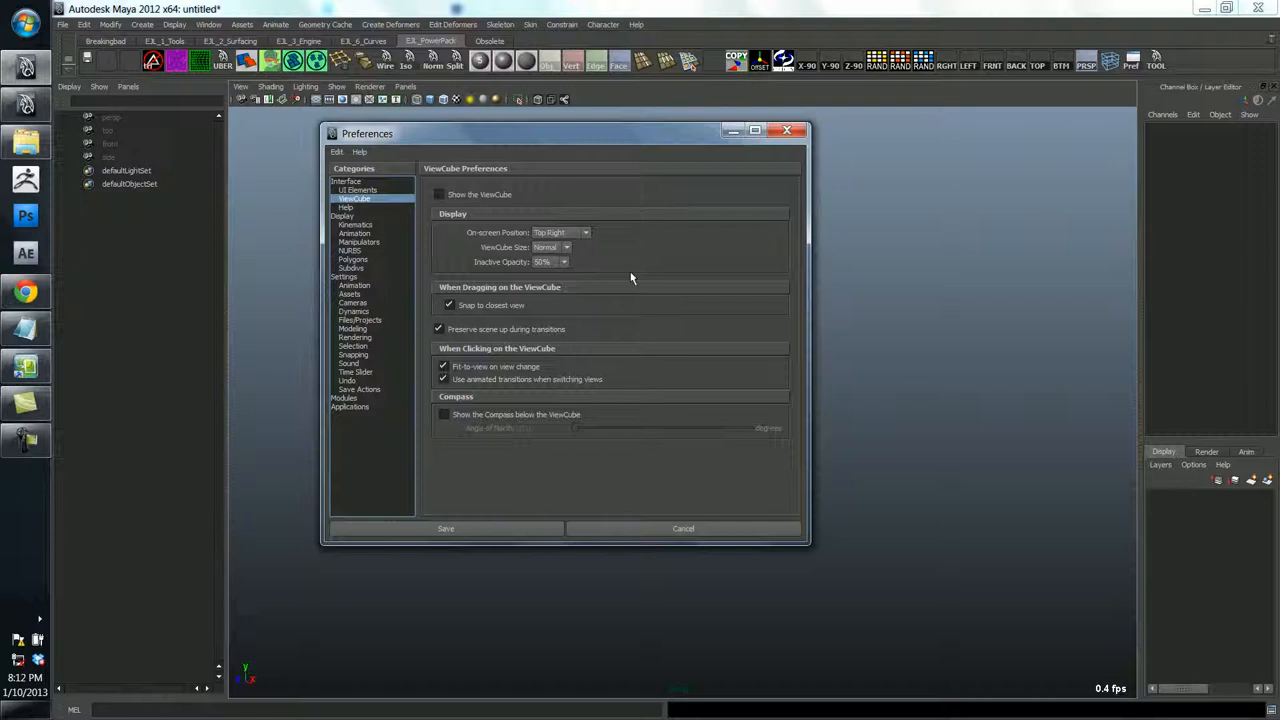
Enable 'Show the ViewCube' so the cube appears in the viewport
{"action": "left_click", "coordinate": [438, 194]}
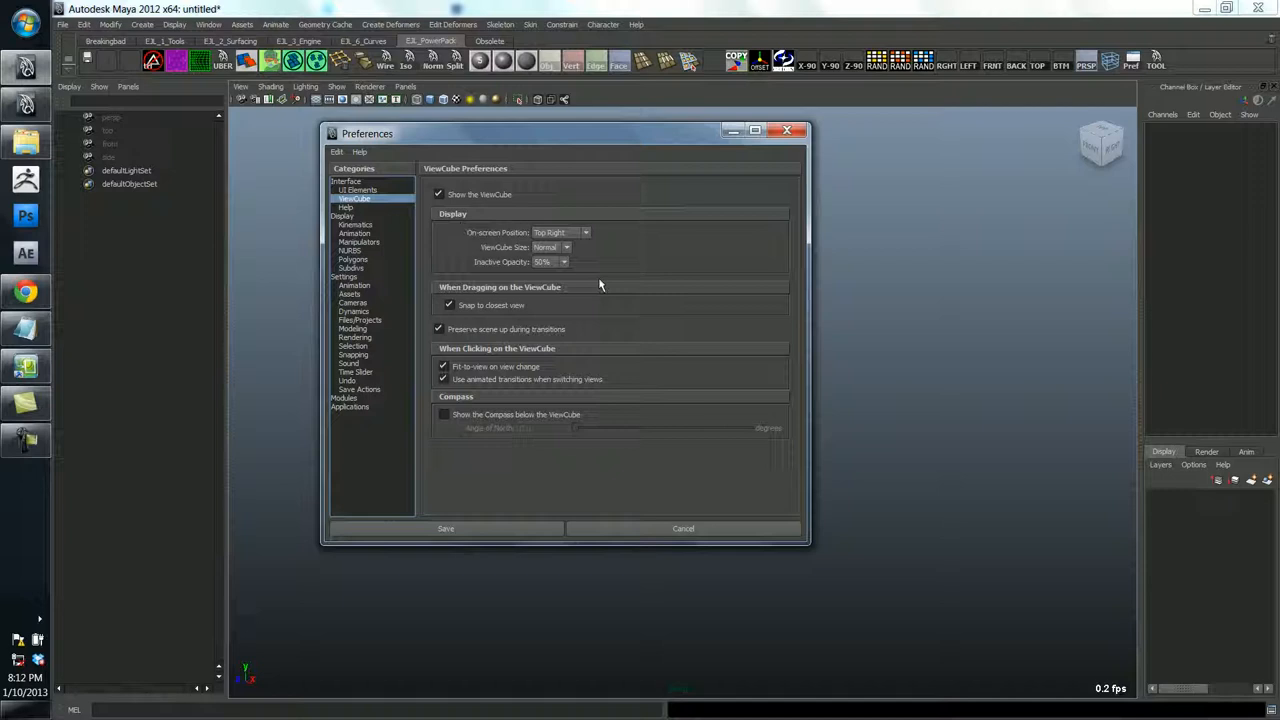
{"action": "left_click", "coordinate": [438, 194]}
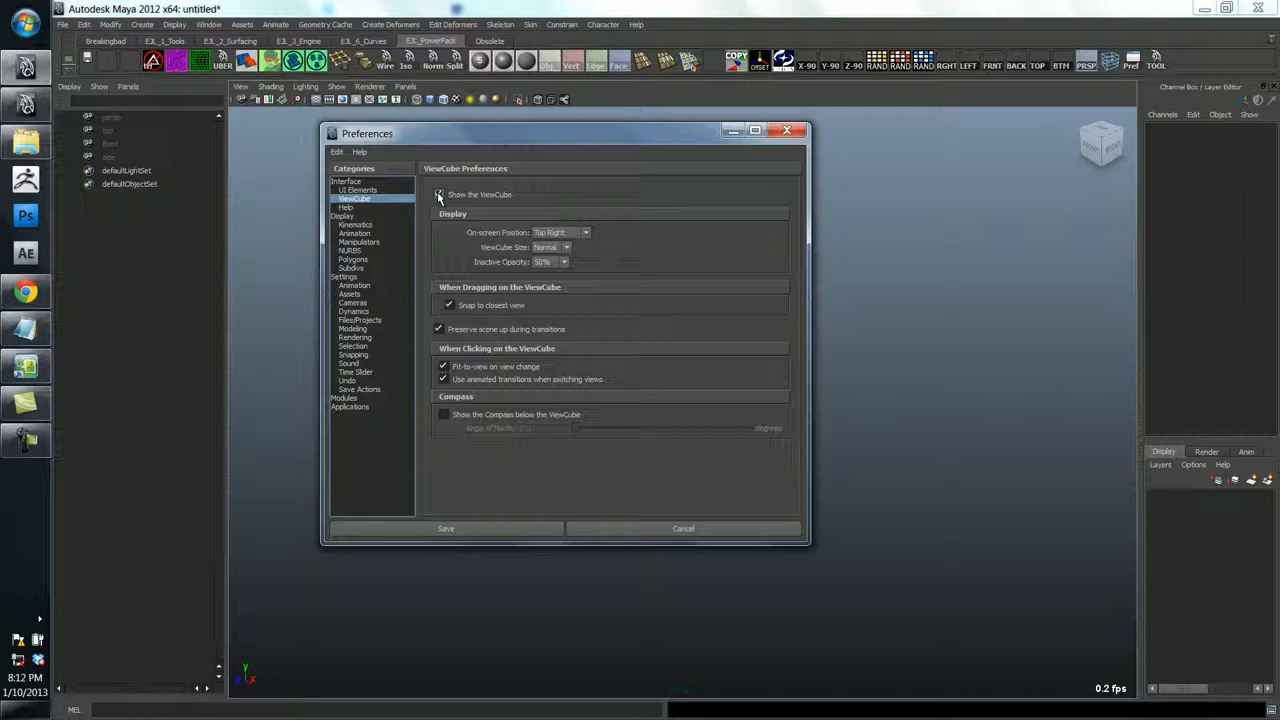
{"action": "left_click", "coordinate": [342, 215]}
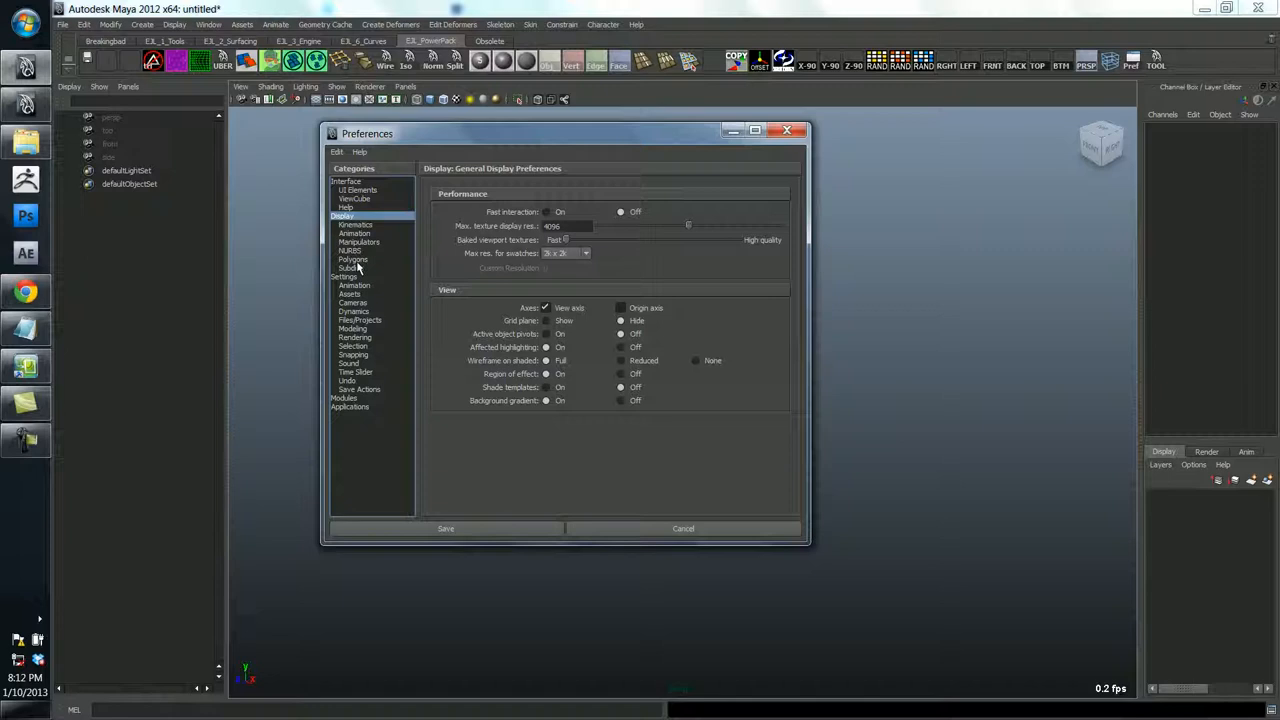
Review Display > Polygons settings, confirming backface culling is Off
{"action": "left_click", "coordinate": [353, 259]}
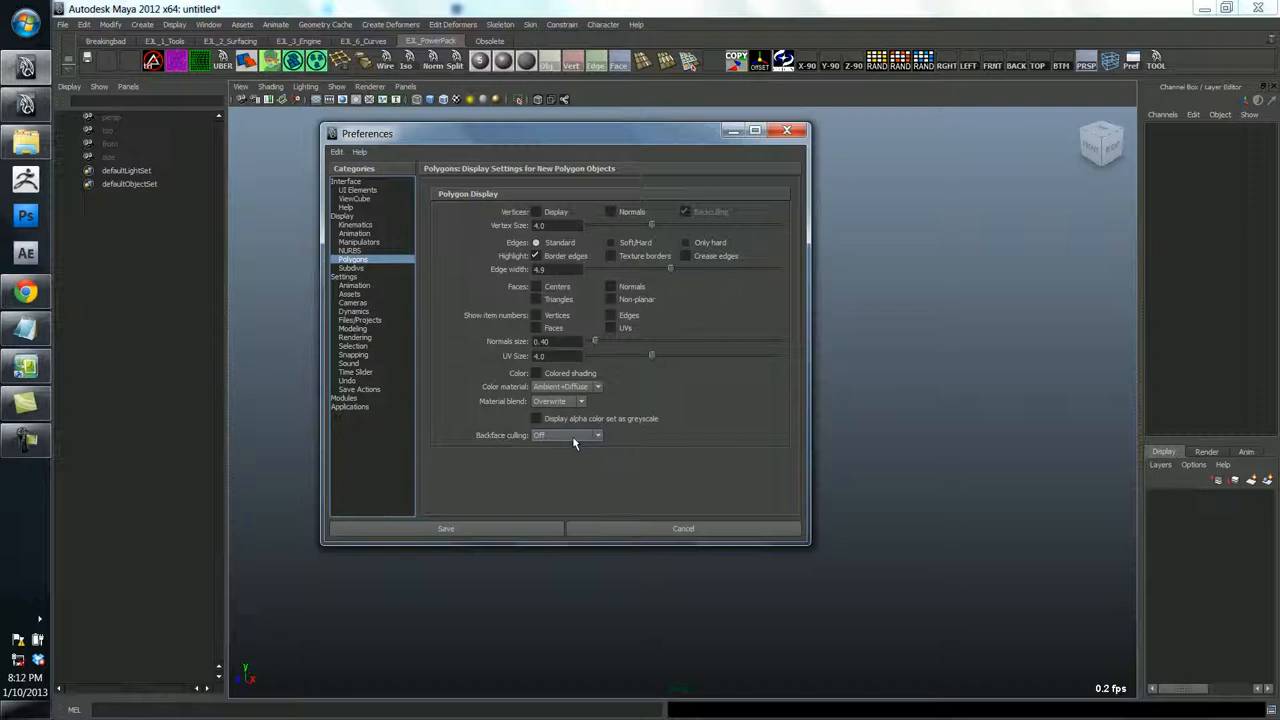
{"action": "left_click", "coordinate": [352, 302]}
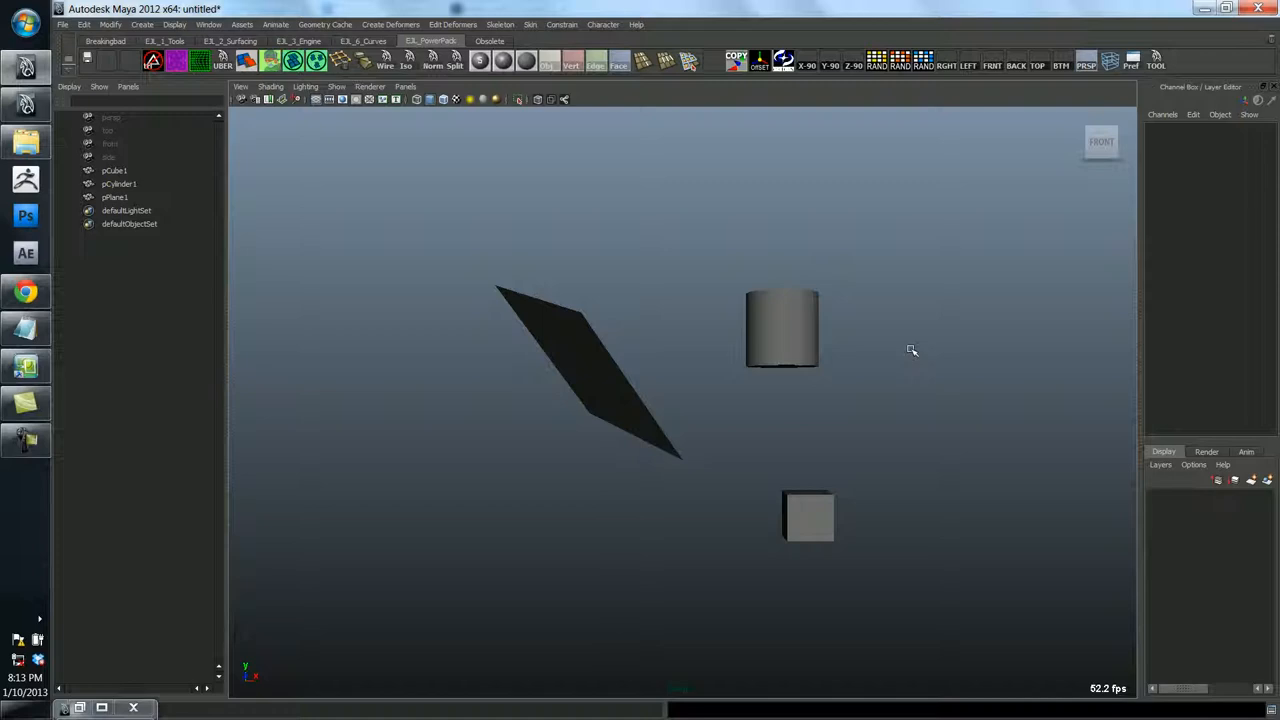
Switch to the perspective camera with the PRSP shelf button
{"action": "left_click", "coordinate": [1059, 65]}
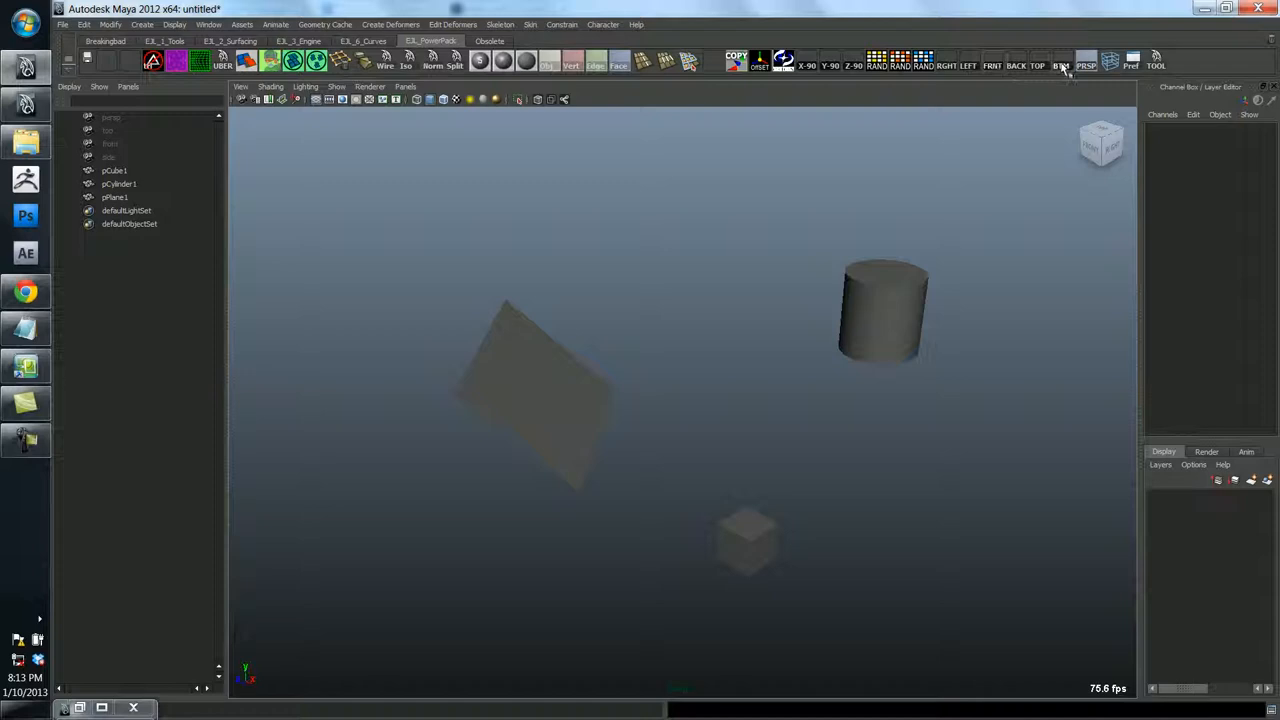
{"action": "mouse_move", "coordinate": [1100, 145]}
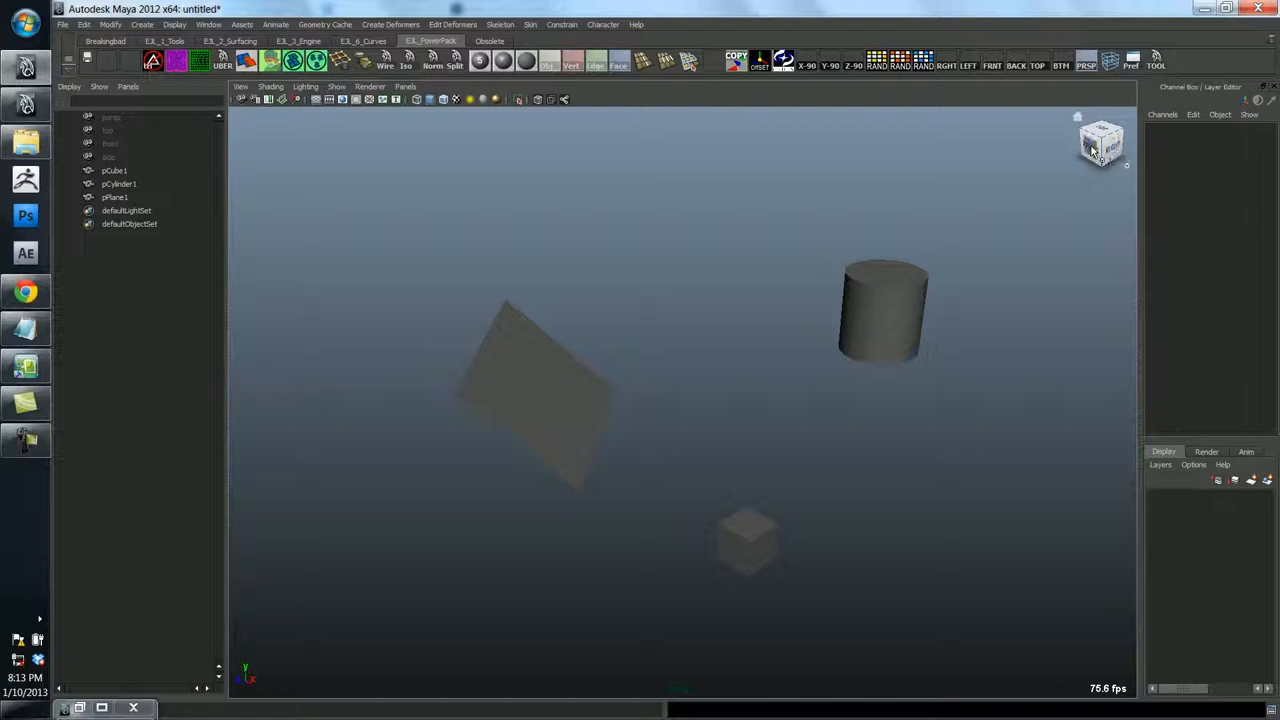
Reorient the viewport view toward the cylinder
{"action": "left_click", "coordinate": [883, 310]}
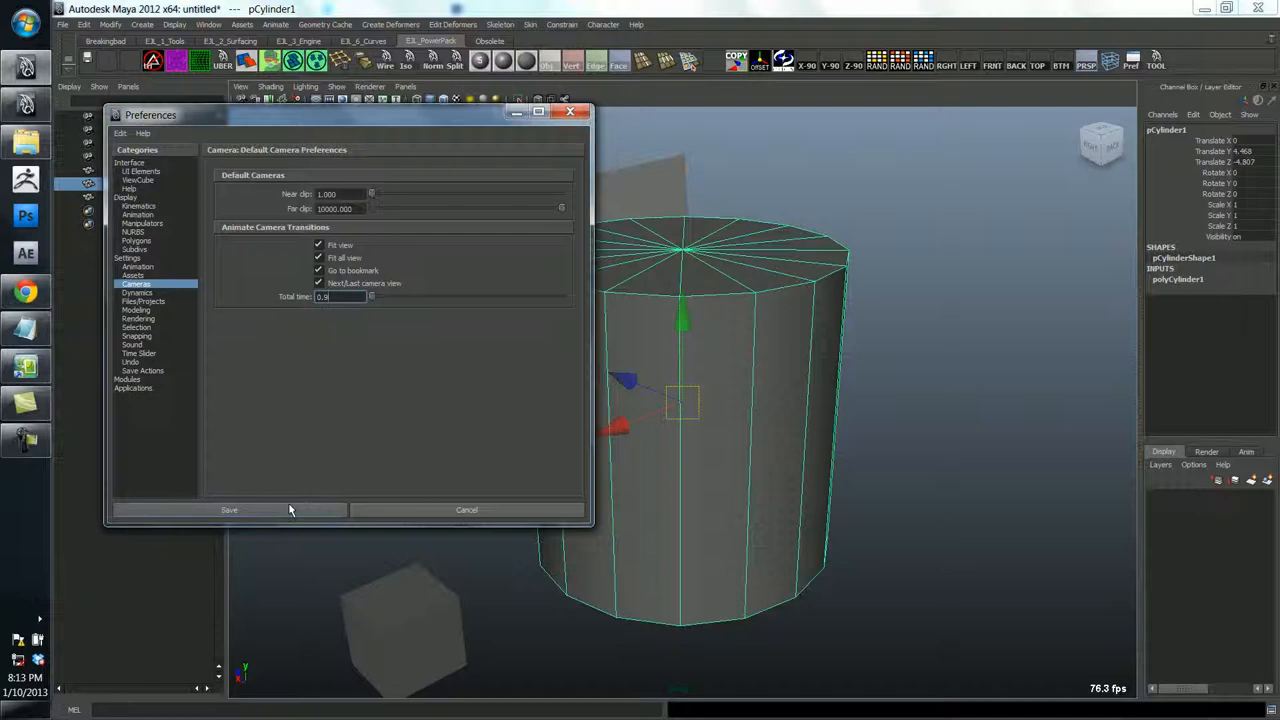
Save preferences, then reopen Cameras to set total transition time 0.1
{"action": "left_click", "coordinate": [228, 510]}
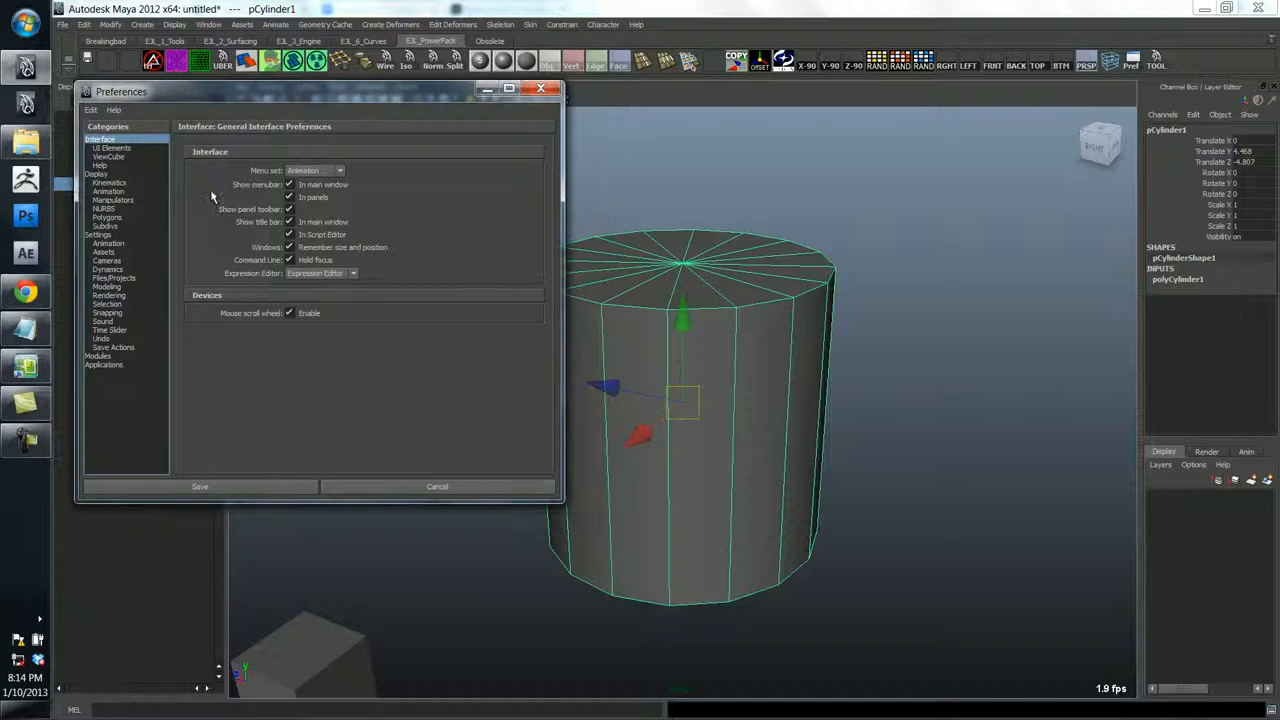
{"action": "left_click", "coordinate": [106, 260]}
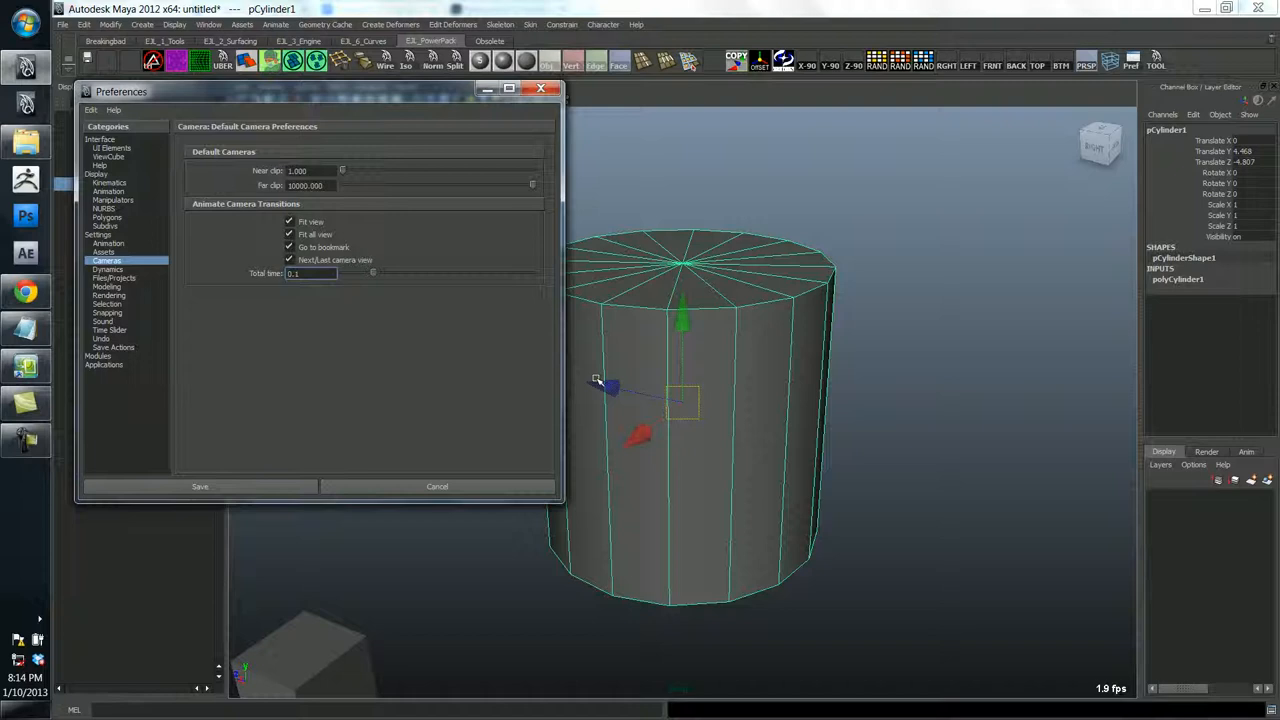
{"action": "mouse_move", "coordinate": [304, 408]}
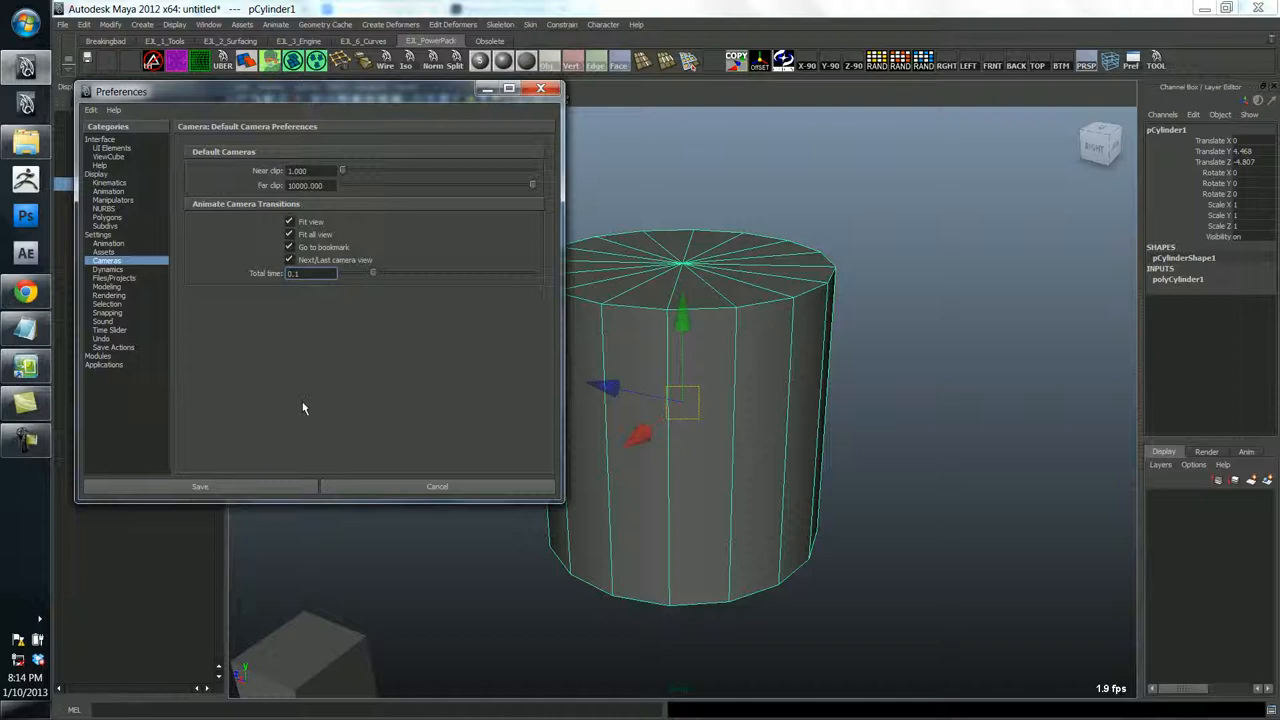
Send autosaves to the named folder C:/maya_autosave
{"action": "left_click", "coordinate": [113, 278]}
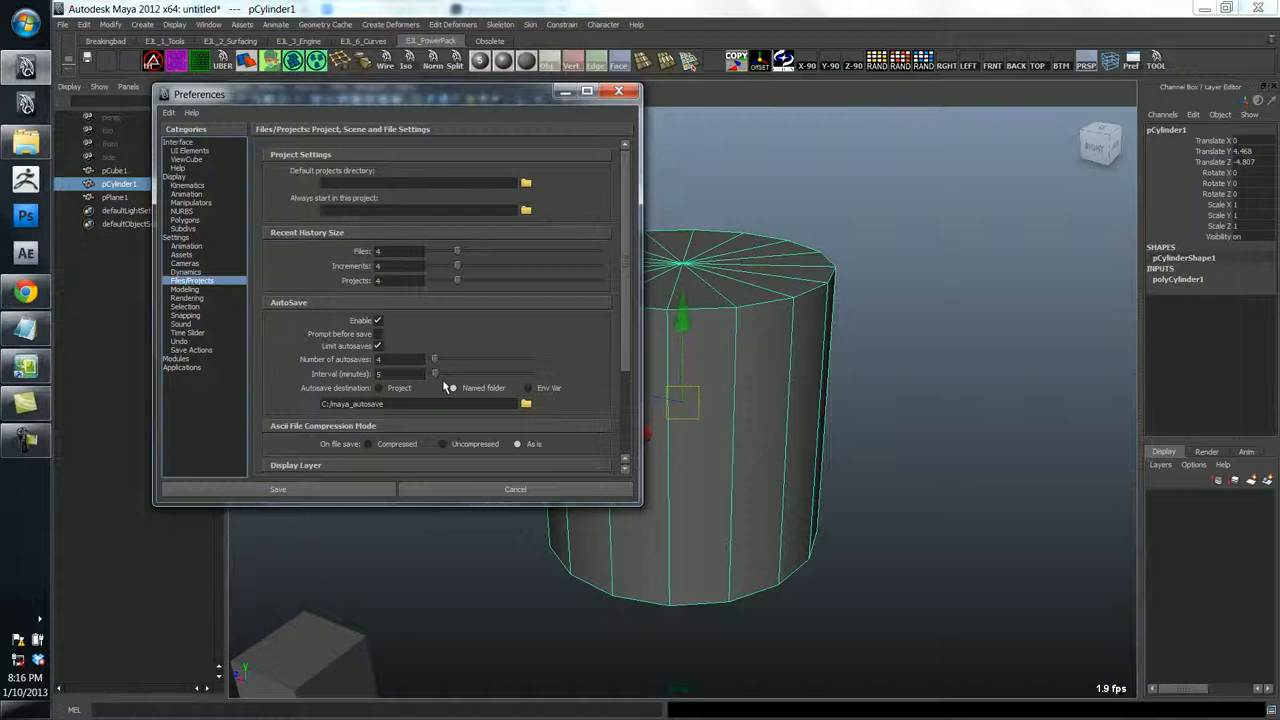
{"action": "left_click", "coordinate": [453, 388]}
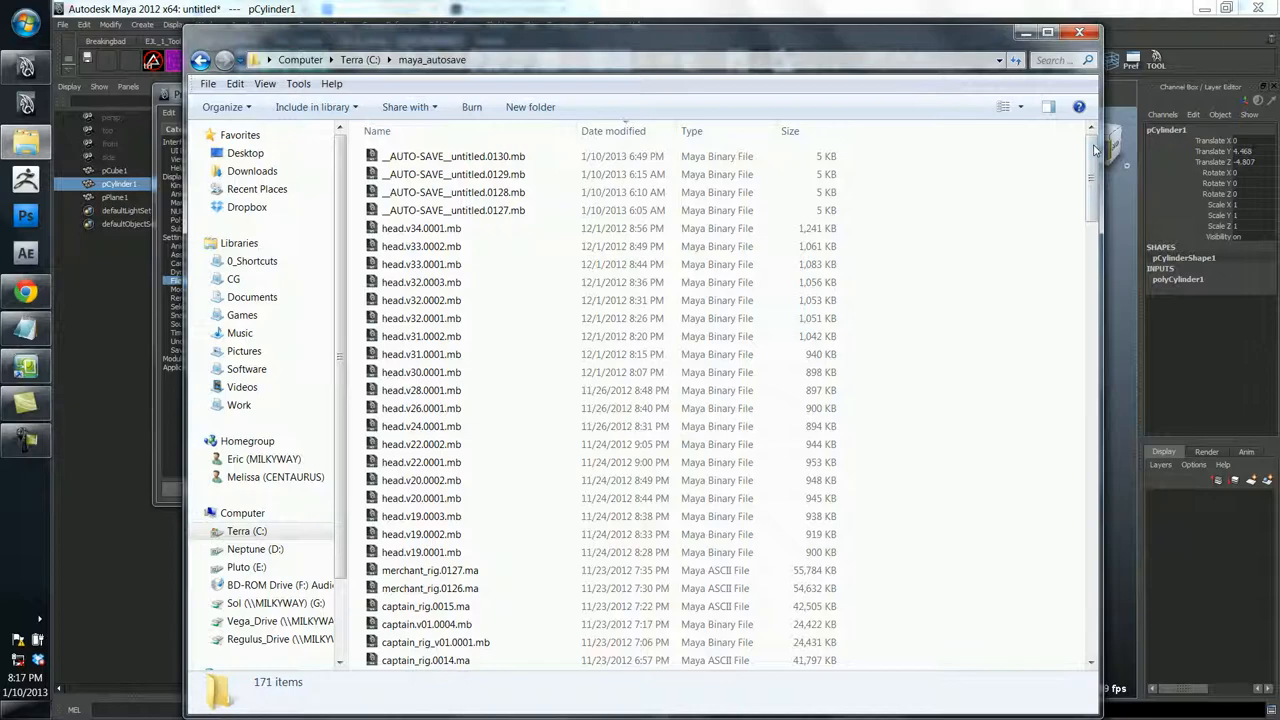
{"action": "scroll", "scroll_direction": "down", "scroll_amount": 3}
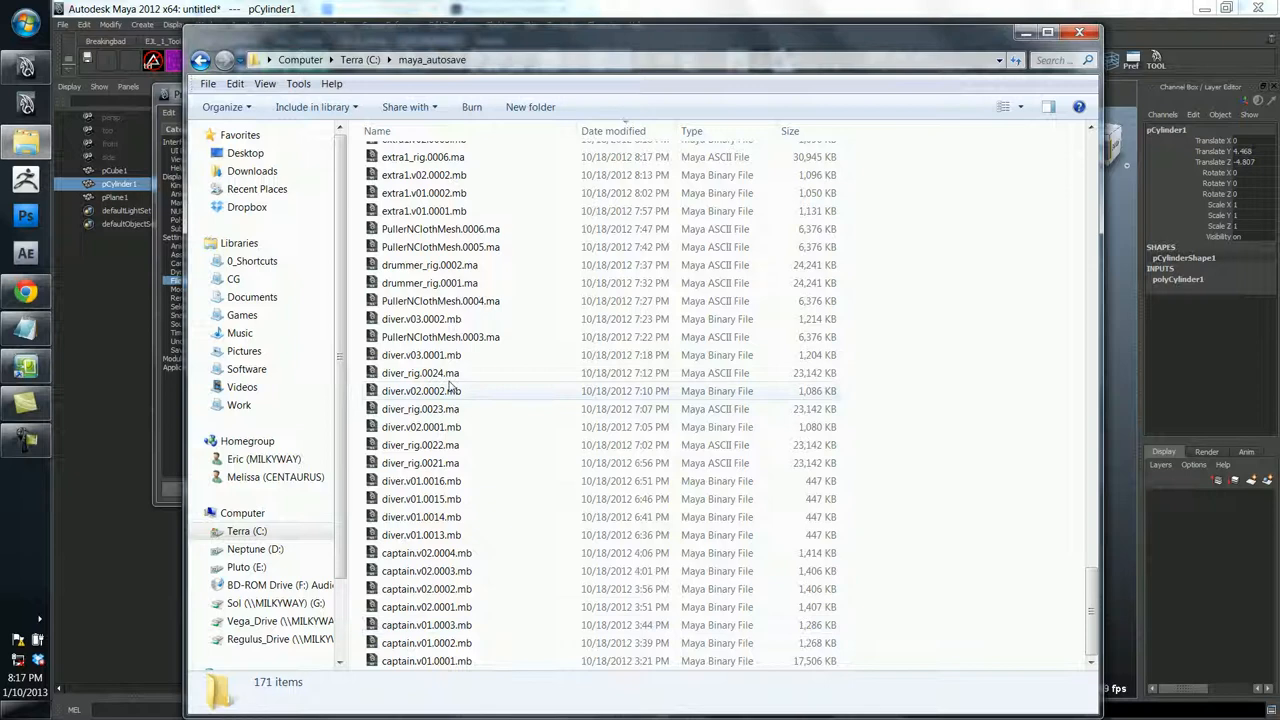
{"action": "mouse_move", "coordinate": [1145, 553]}
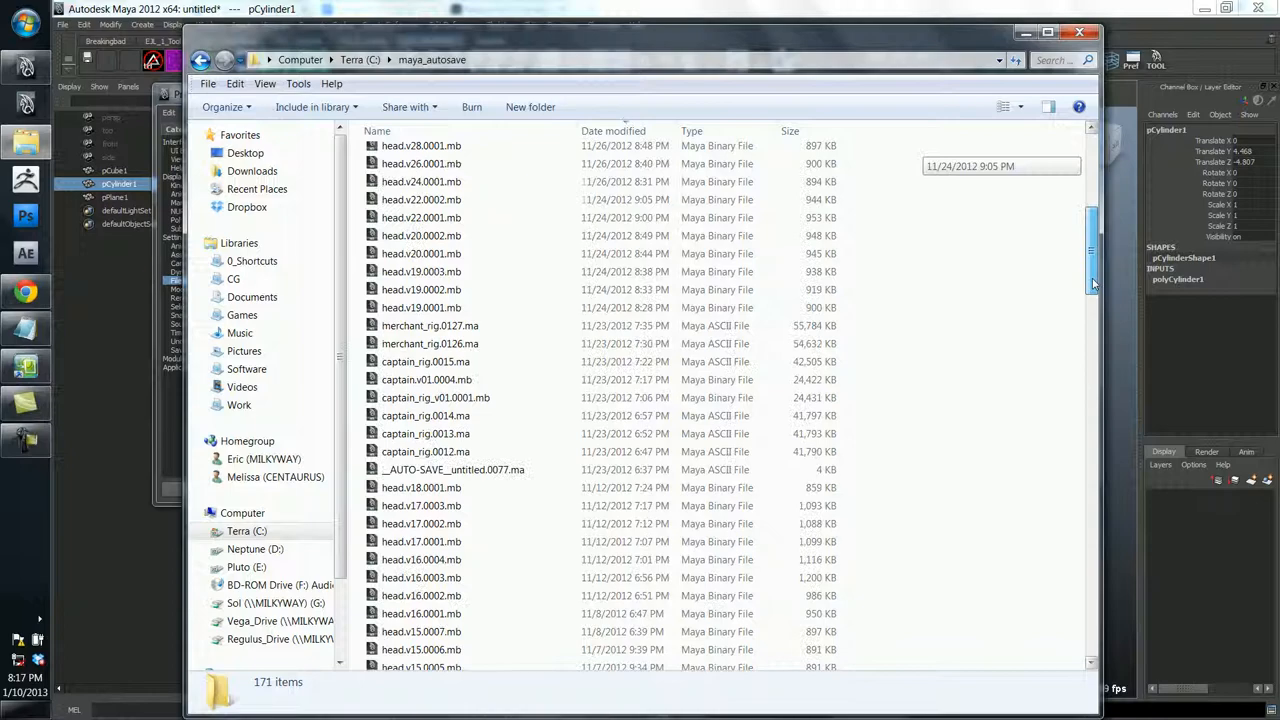
{"action": "scroll", "scroll_direction": "down", "scroll_amount": 3}
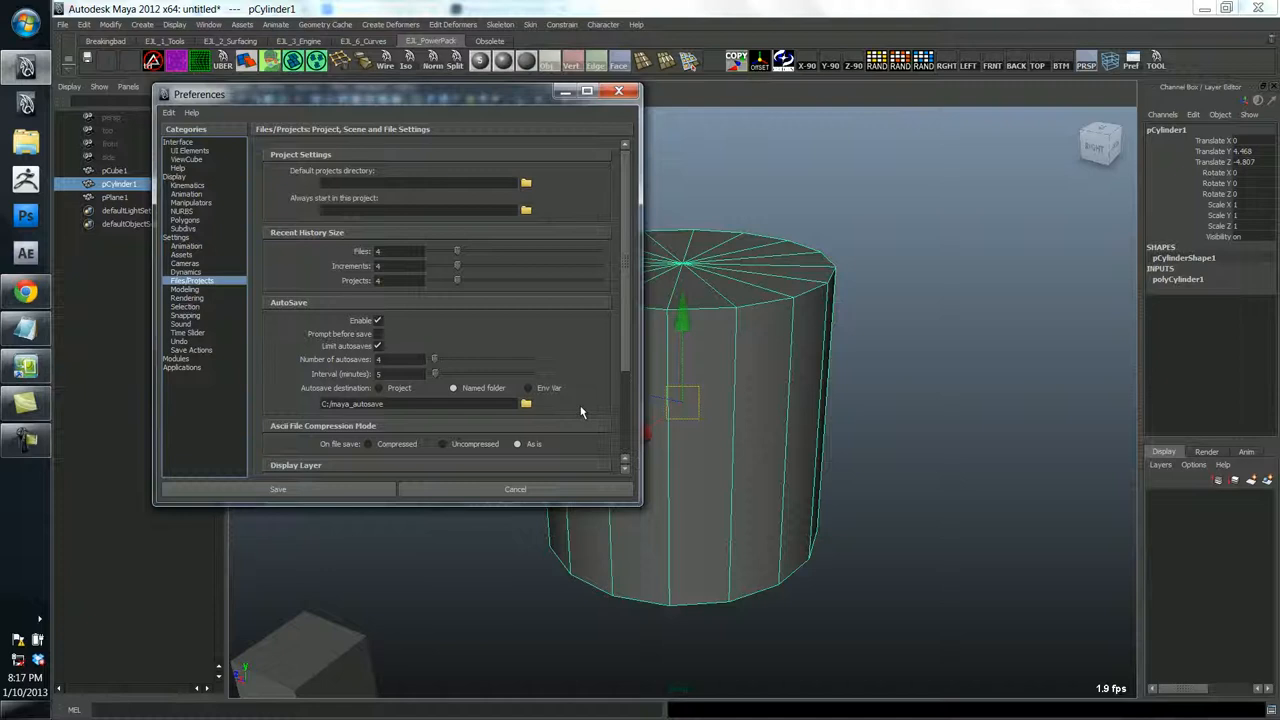
{"action": "scroll", "scroll_direction": "down", "scroll_amount": 3}
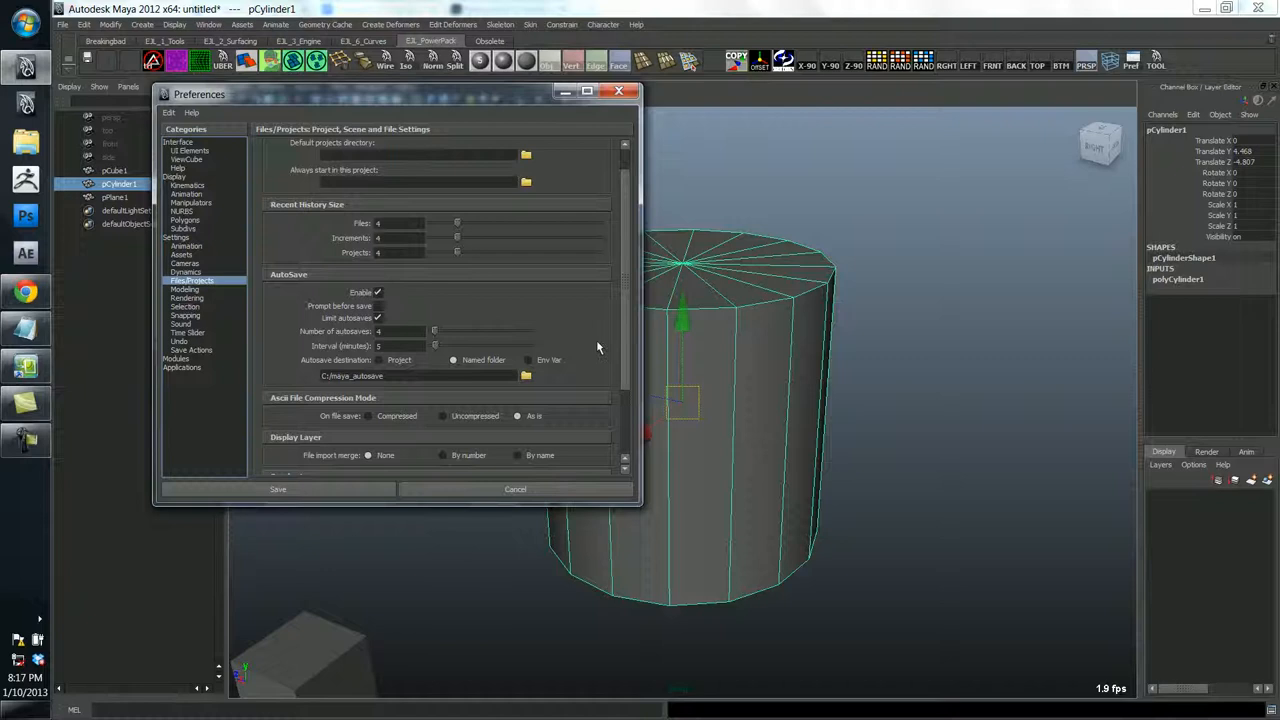
{"action": "mouse_move", "coordinate": [299, 287]}
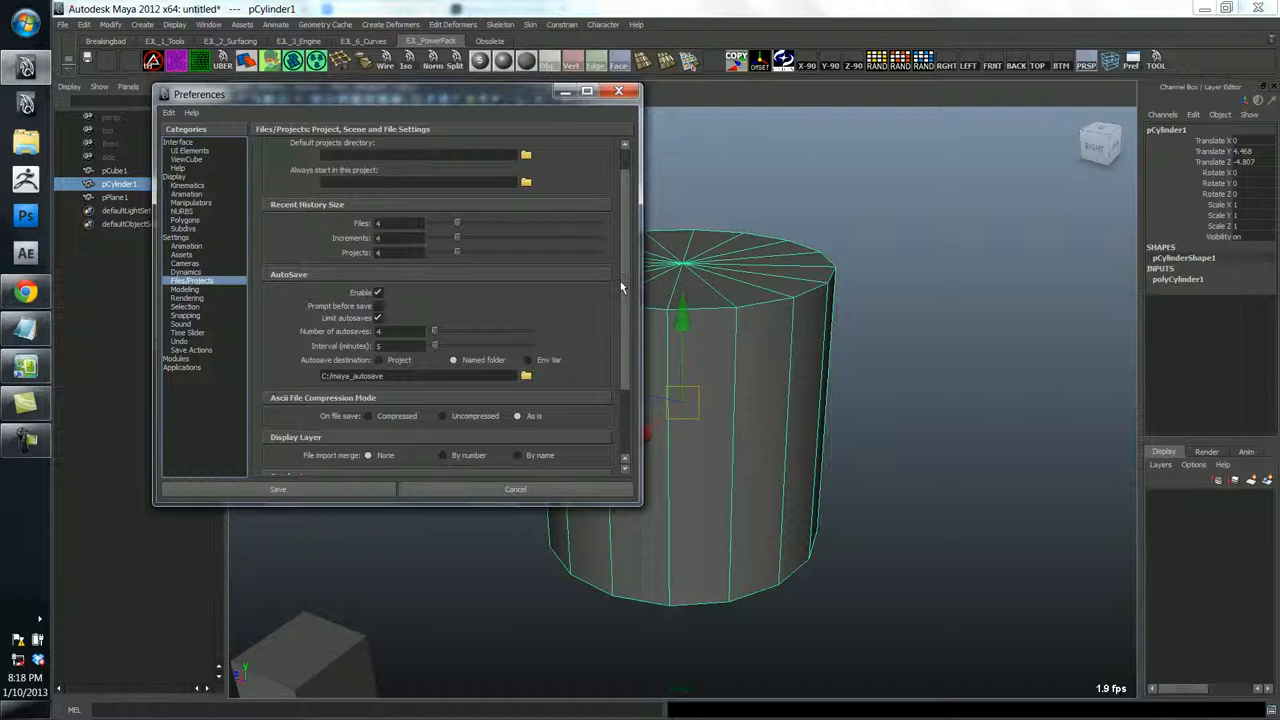
{"action": "left_click", "coordinate": [184, 289]}
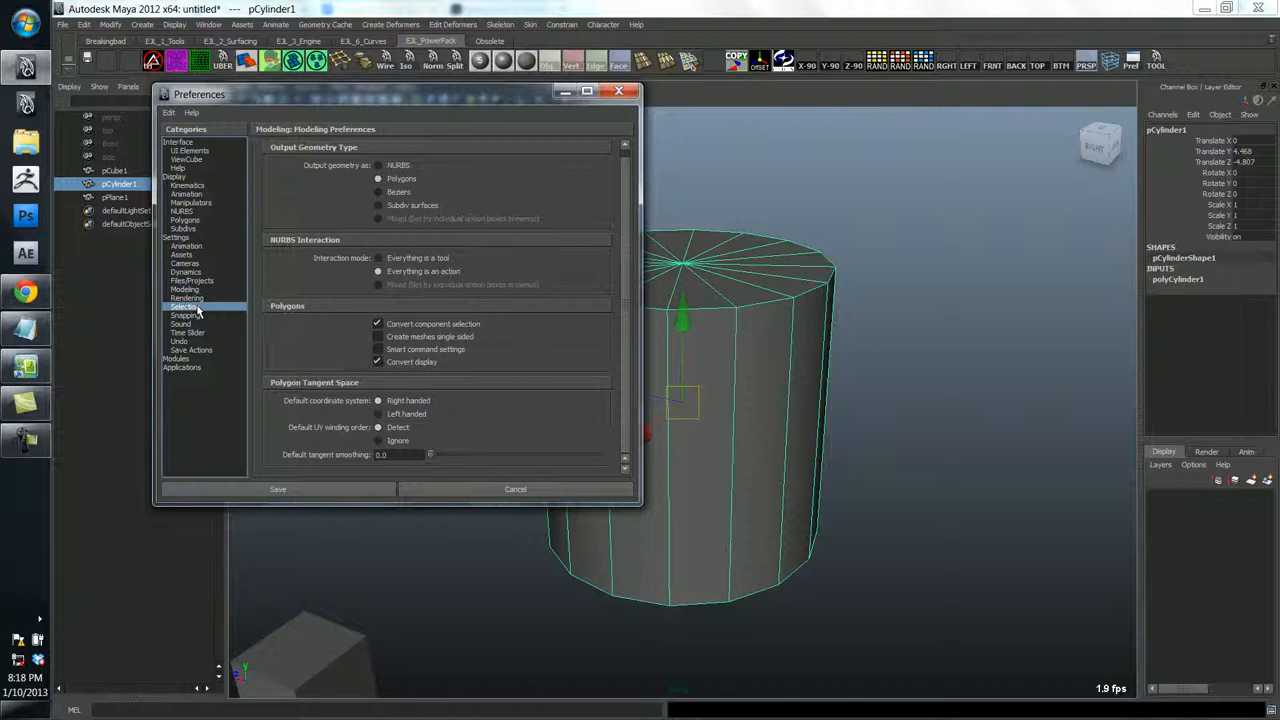
Review Modeling preferences: polygon output geometry, NURBS interaction as action
{"action": "left_click", "coordinate": [179, 341]}
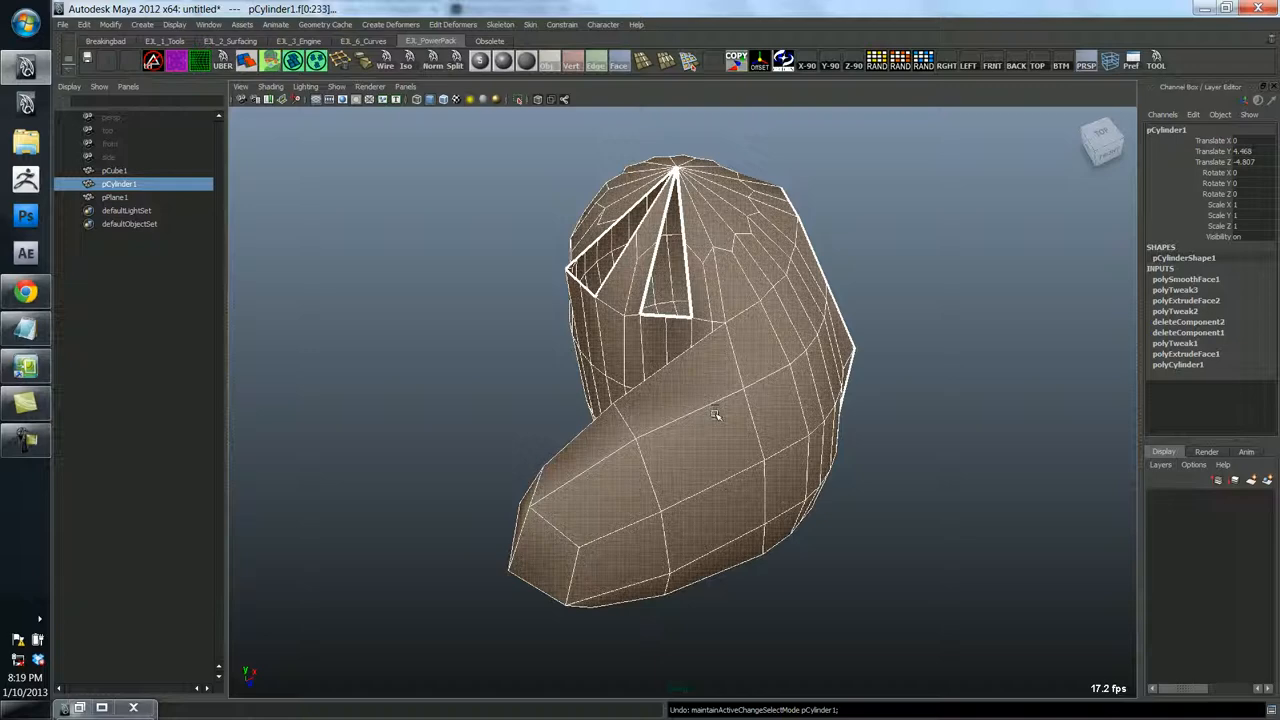
Undo the latest cylinder modeling operation with Ctrl+Z
{"action": "key", "text": "ctrl+z"}
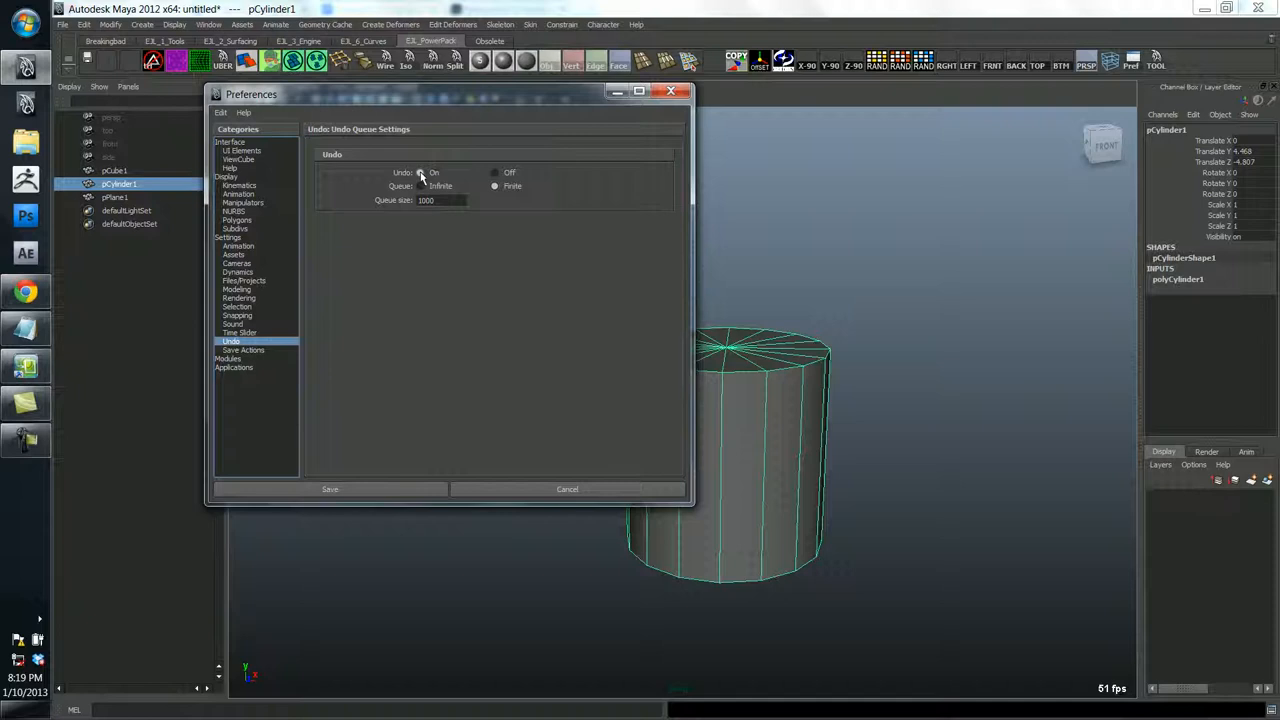
Keep Undo on and set the undo queue to Finite after briefly trying Infinite
{"action": "left_click", "coordinate": [420, 172]}
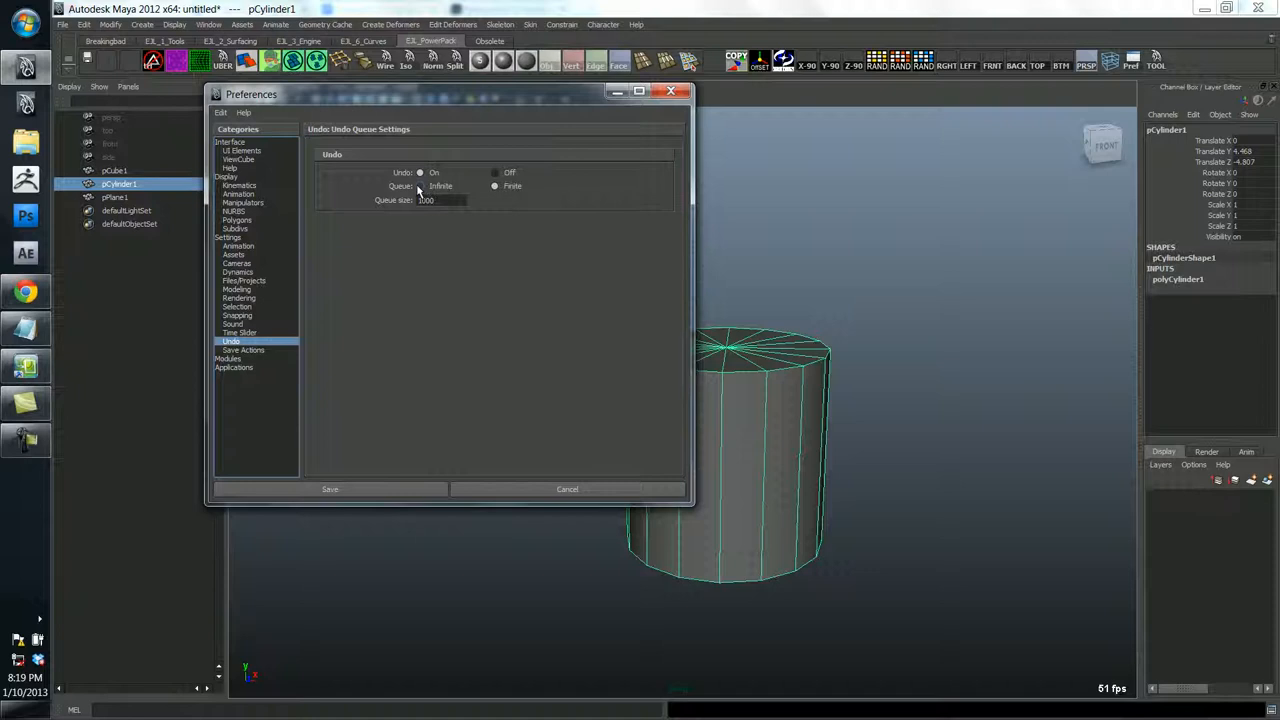
{"action": "left_click", "coordinate": [419, 186]}
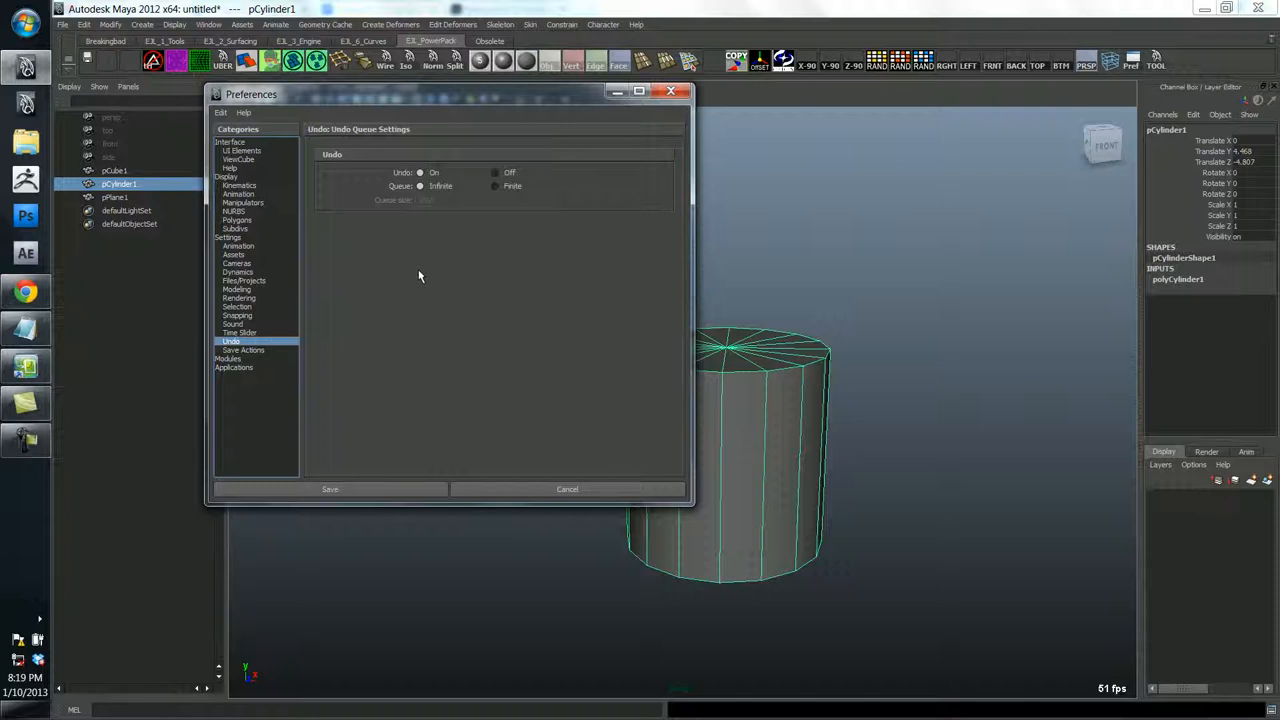
{"action": "mouse_move", "coordinate": [420, 210]}
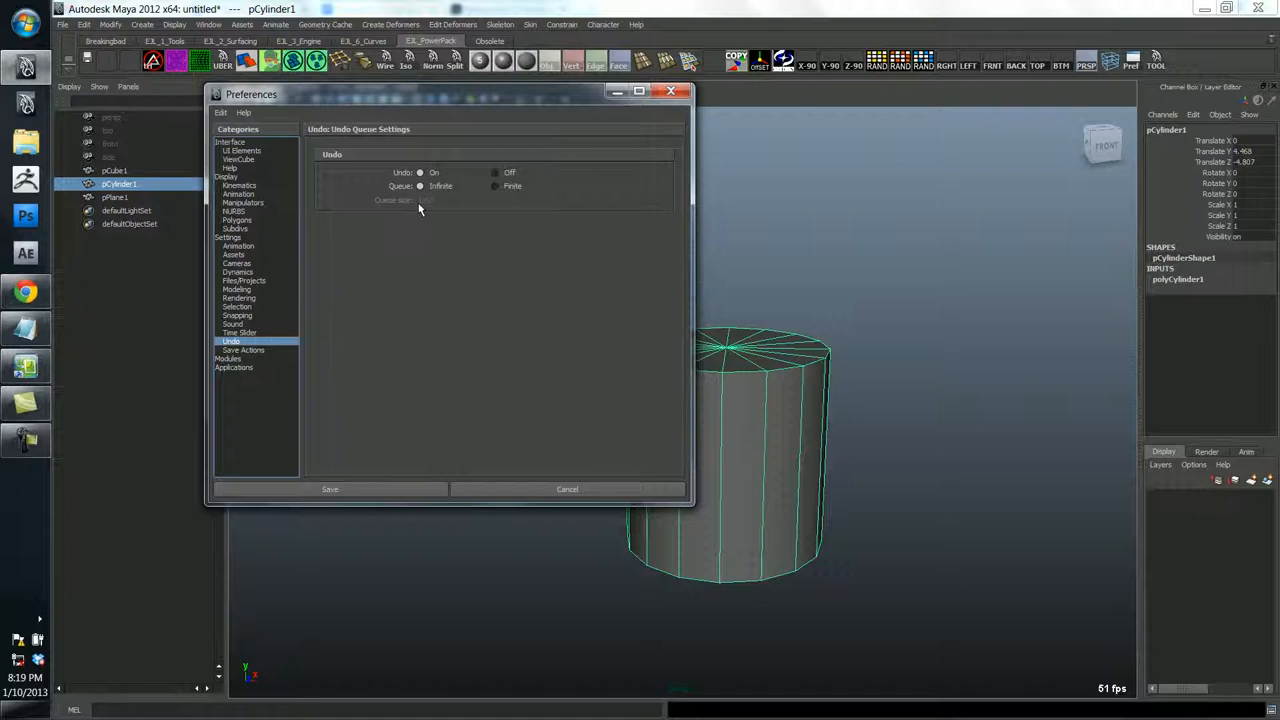
{"action": "mouse_move", "coordinate": [415, 210]}
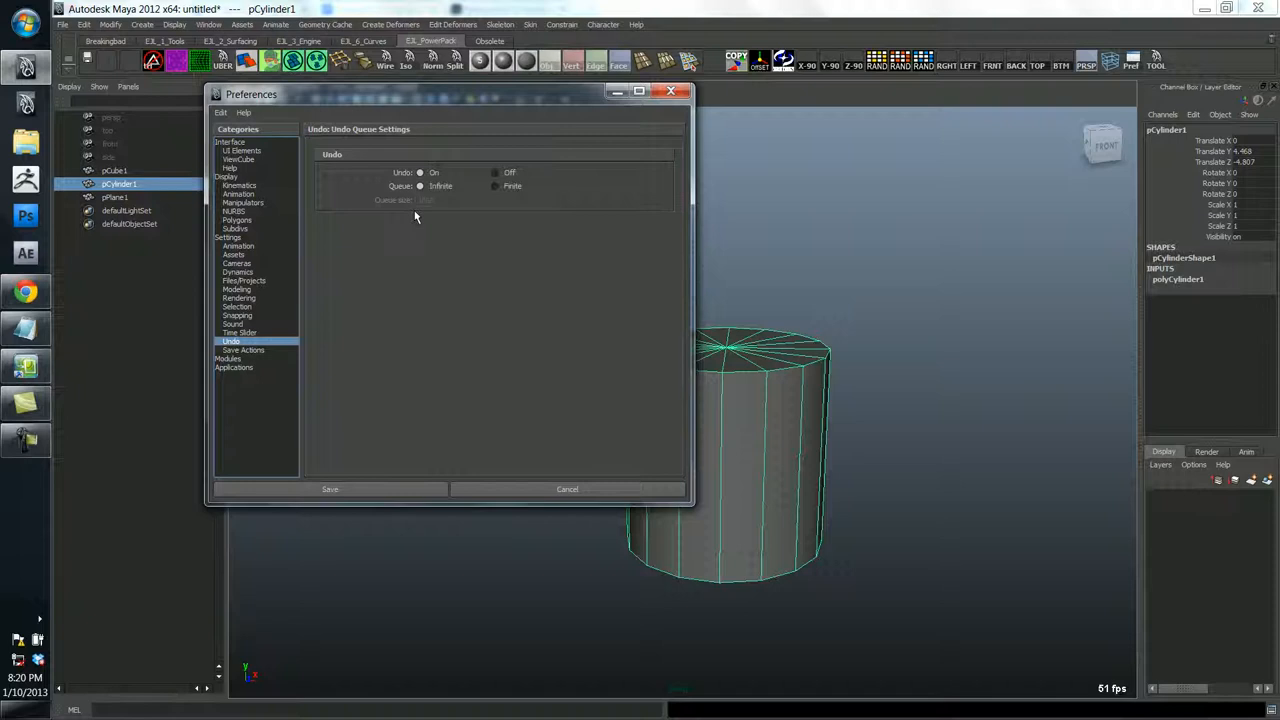
{"action": "left_click", "coordinate": [494, 186]}
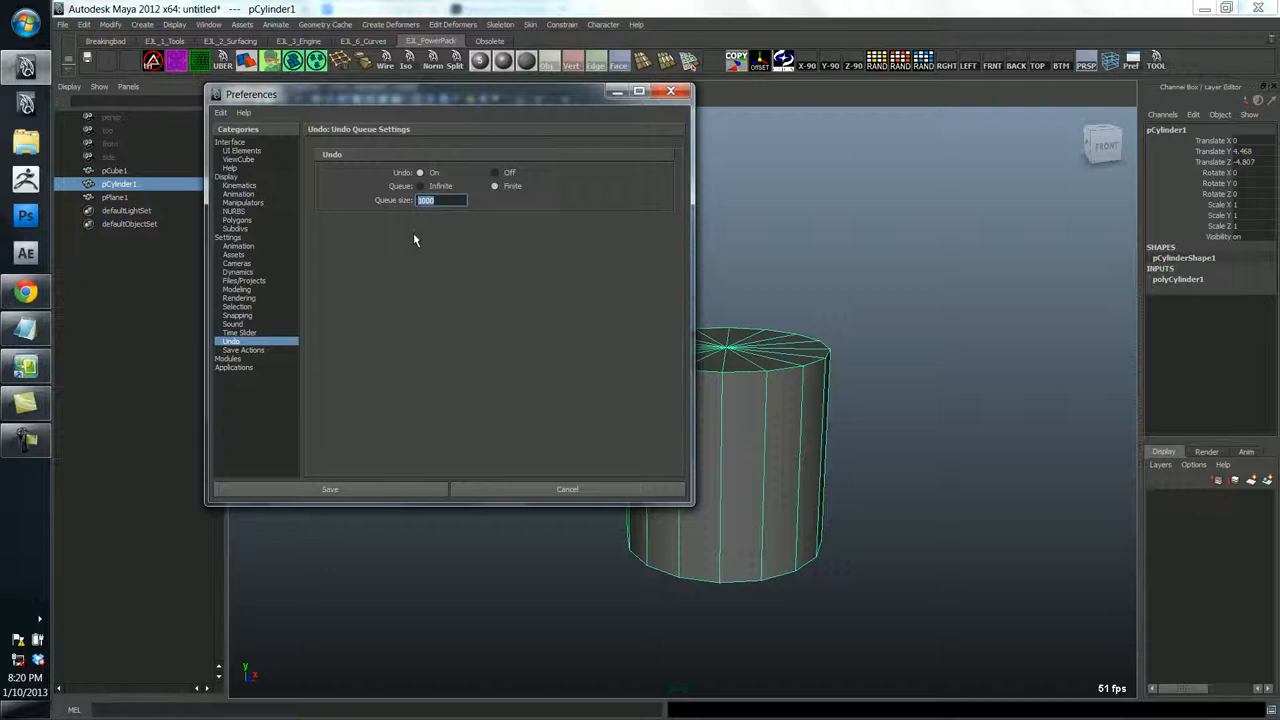
{"action": "mouse_move", "coordinate": [308, 394]}
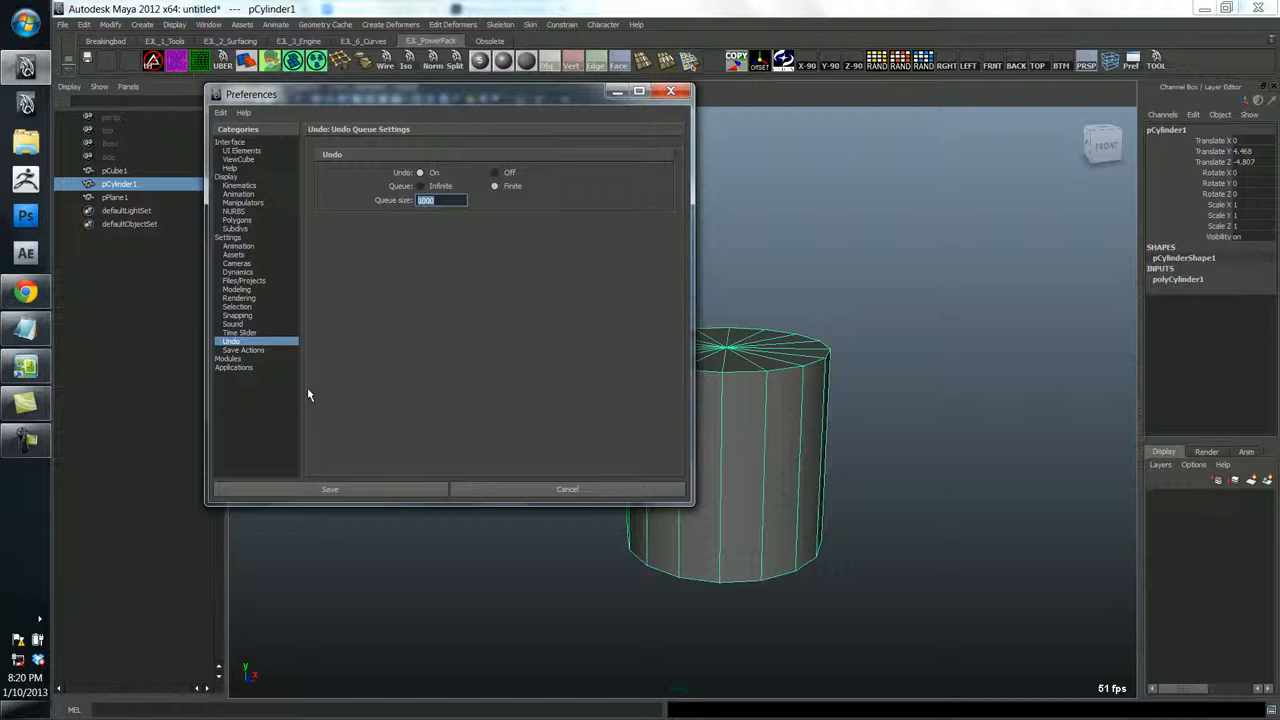
Check the Display and Interface categories, then save the preferences to close the window
{"action": "left_click", "coordinate": [226, 177]}
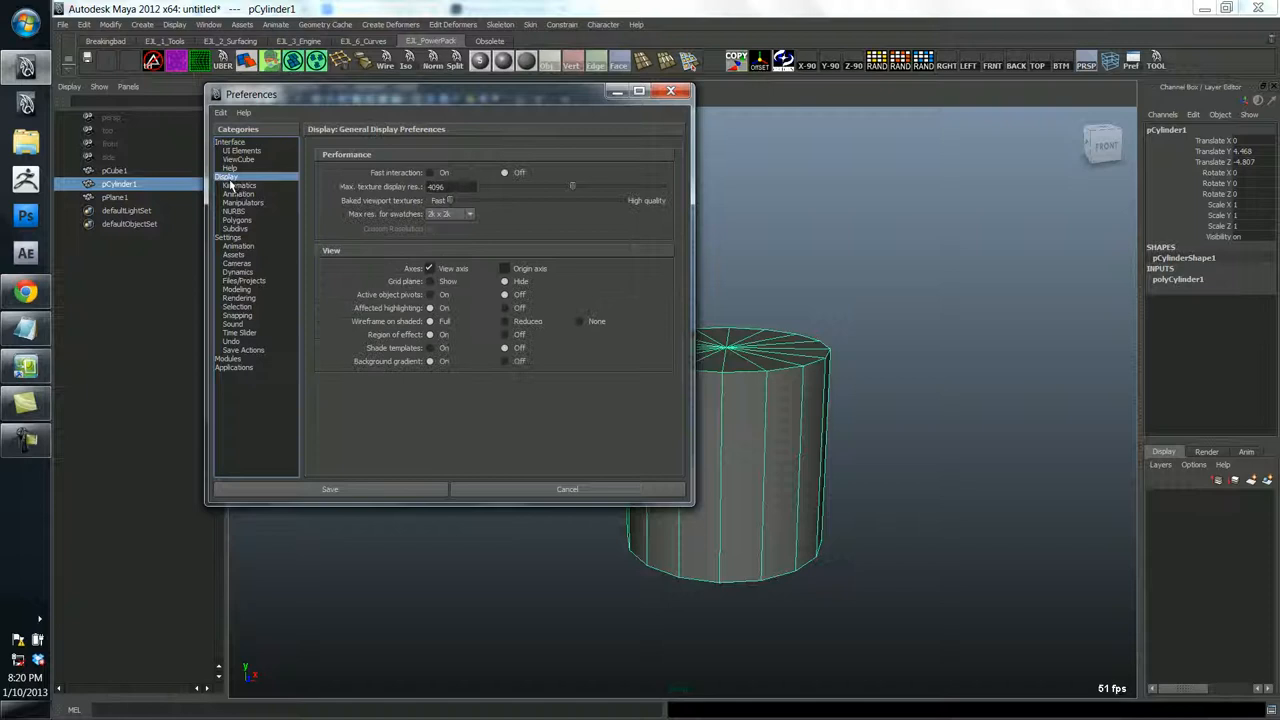
{"action": "left_click", "coordinate": [231, 141]}
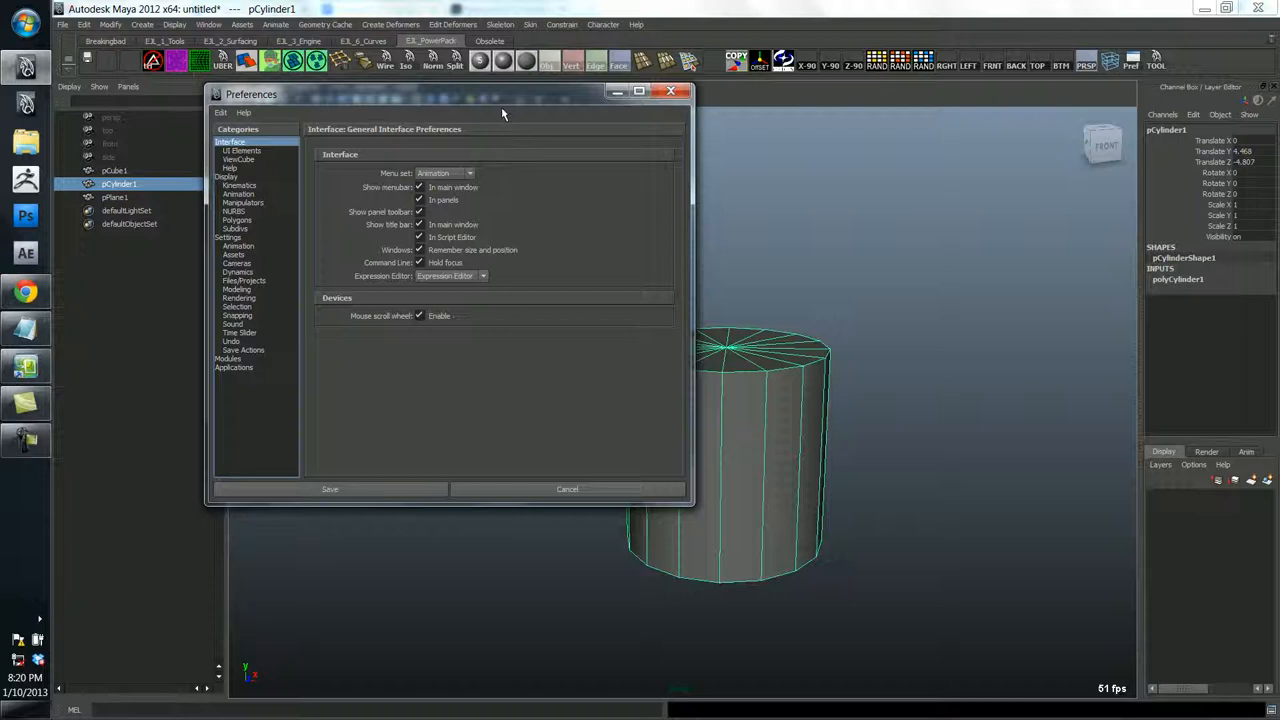
{"action": "left_click", "coordinate": [330, 489]}
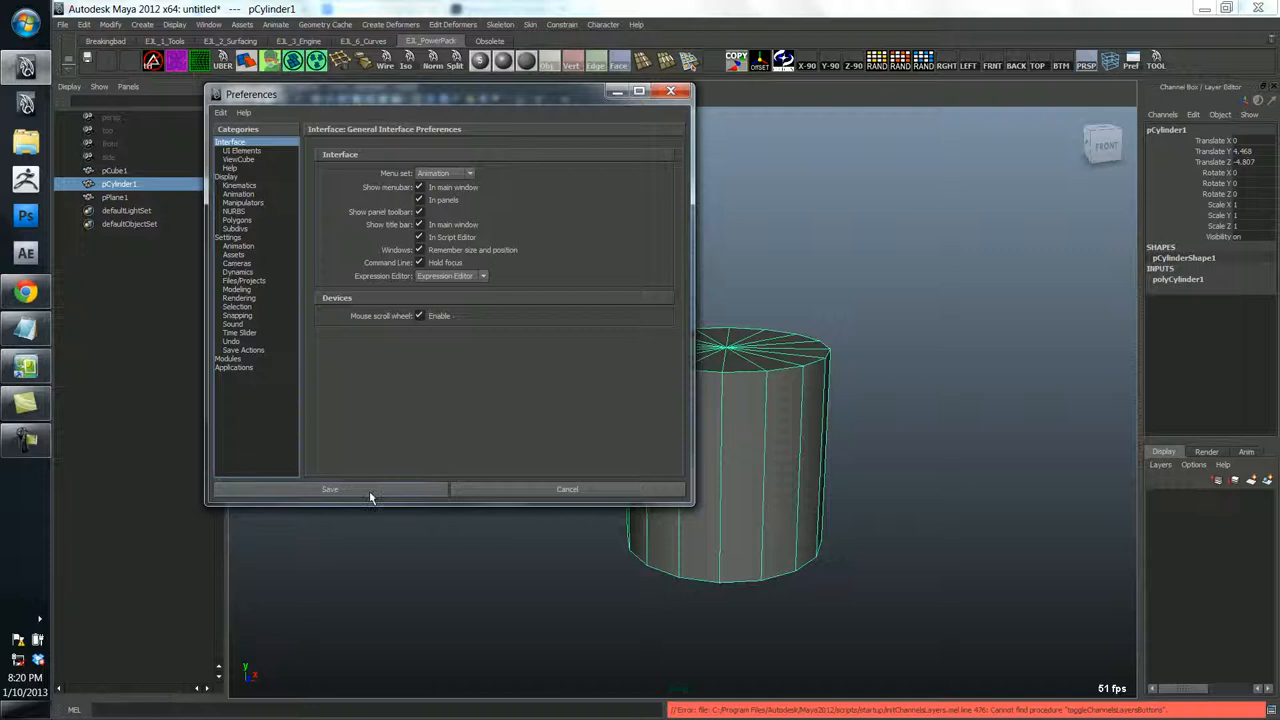
{"action": "left_click", "coordinate": [330, 489]}
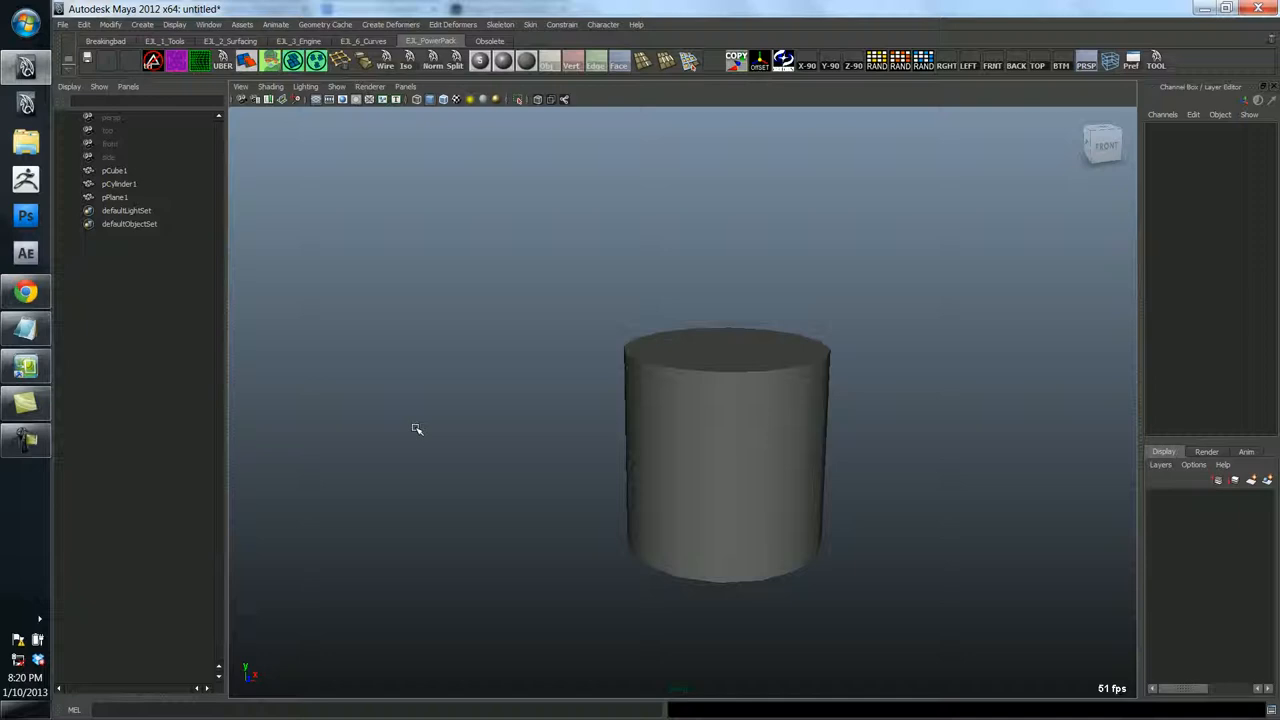